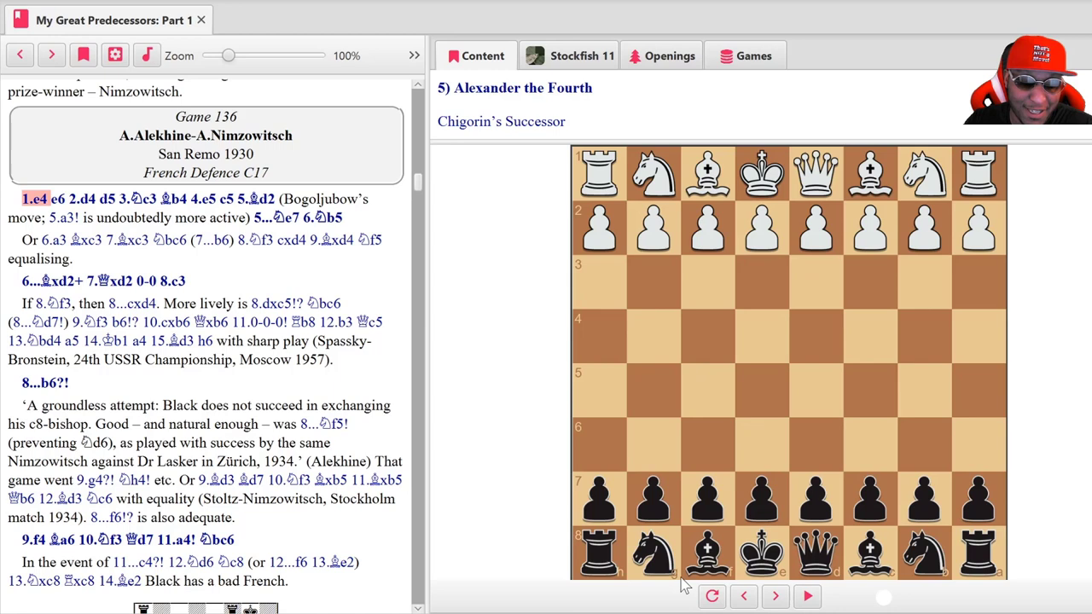
- Flip the Alekhine–Nimzowitsch starting position so it is viewed from White's side
{"action": "left_click", "coordinate": [712, 596]}
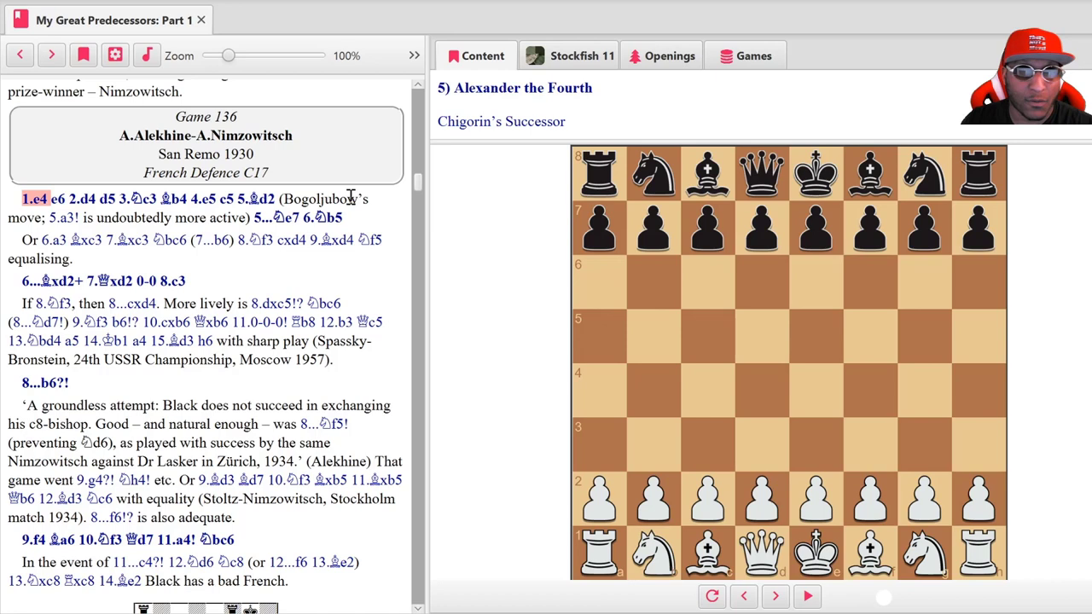
- Step through the French Defence opening moves up to 5...Ne7
{"action": "left_click", "coordinate": [807, 597]}
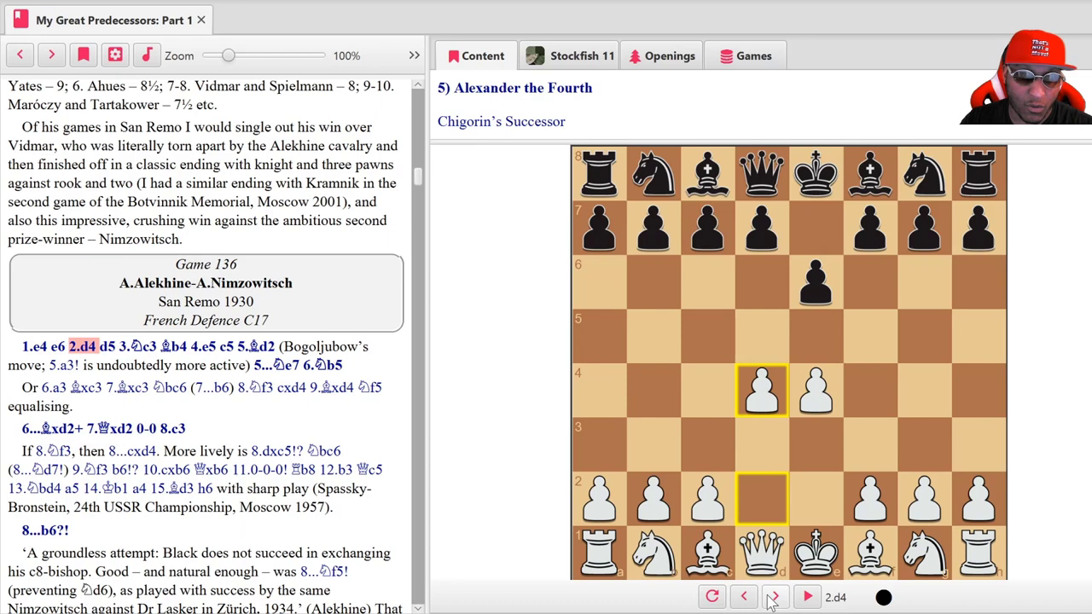
{"action": "left_click", "coordinate": [773, 597]}
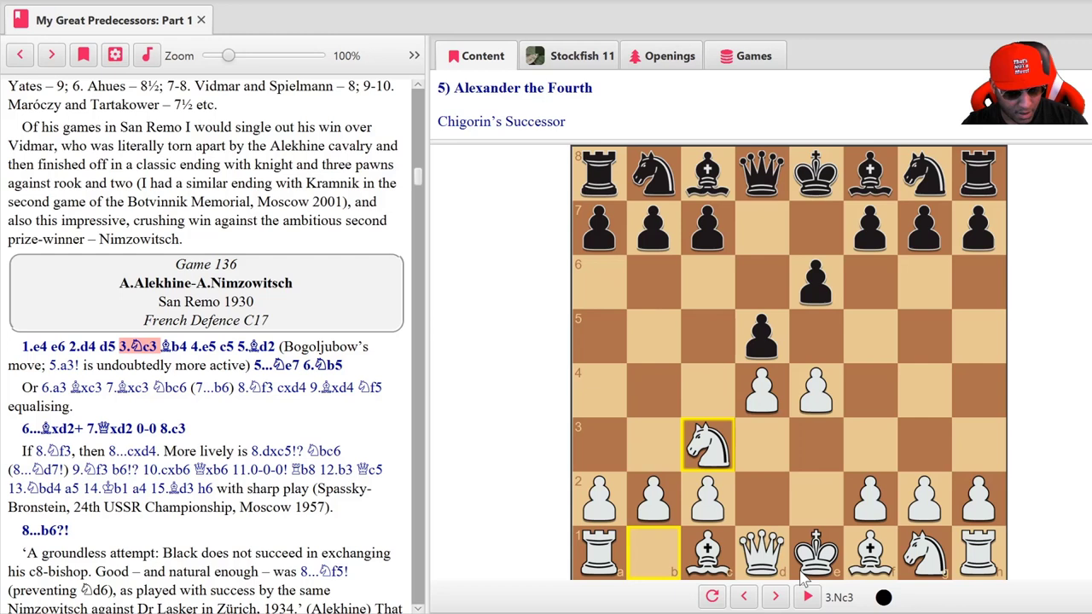
{"action": "mouse_move", "coordinate": [785, 582]}
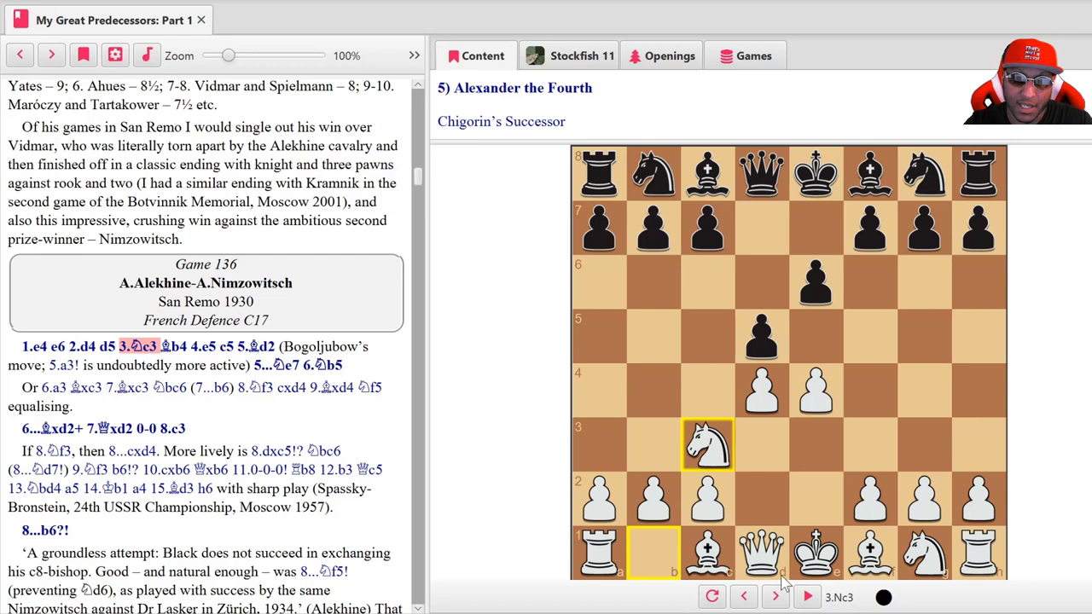
{"action": "left_click", "coordinate": [774, 597]}
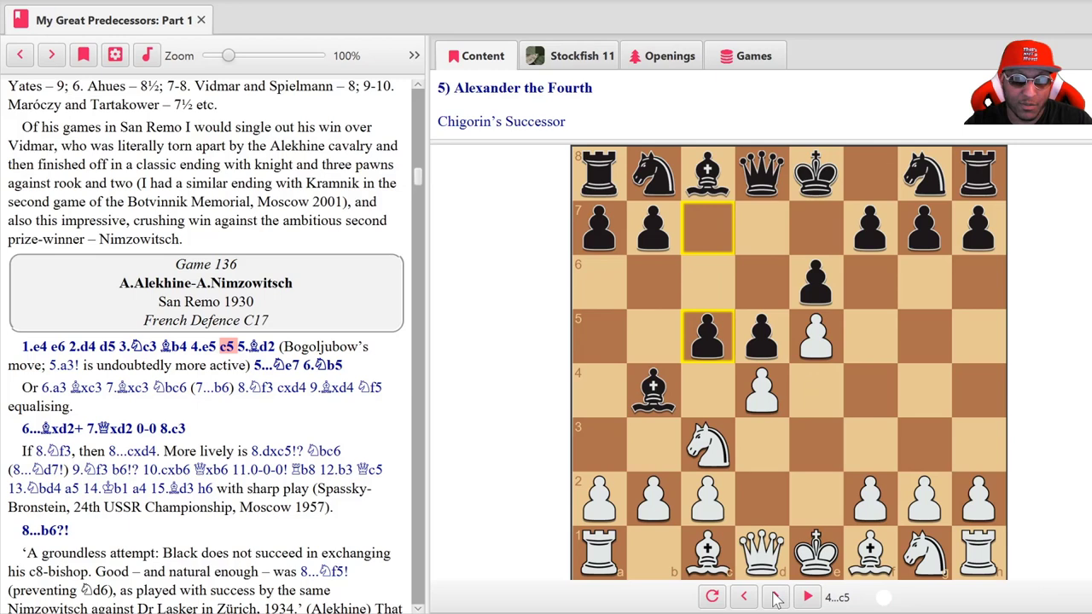
{"action": "left_click", "coordinate": [806, 596]}
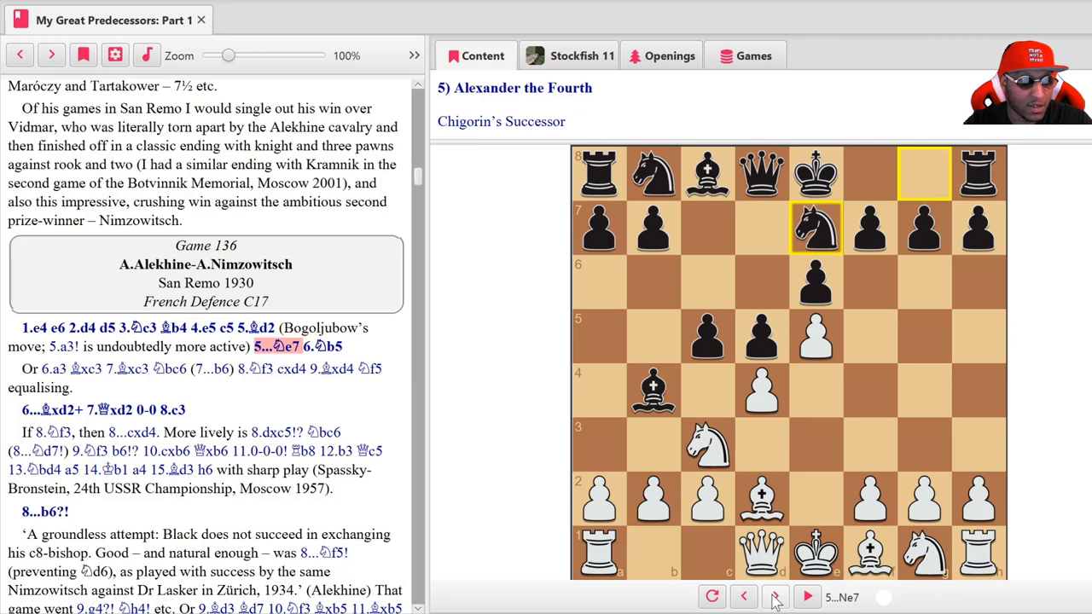
- Reach 8.c3 and 7...O-O, view the 9...cxd4 side line, then return to the main game
{"action": "left_click", "coordinate": [806, 597]}
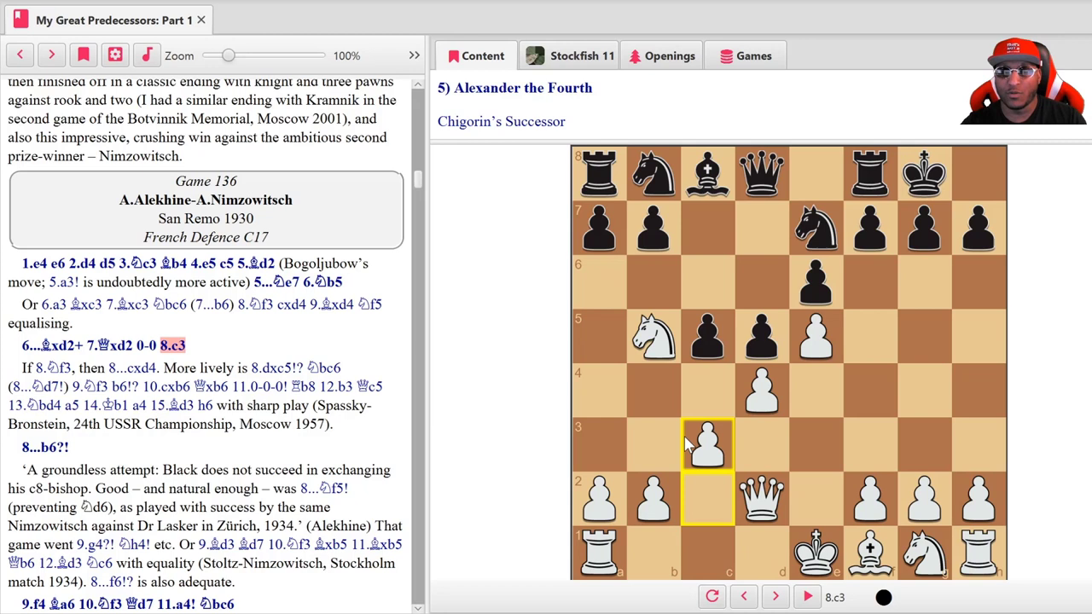
{"action": "mouse_move", "coordinate": [868, 394]}
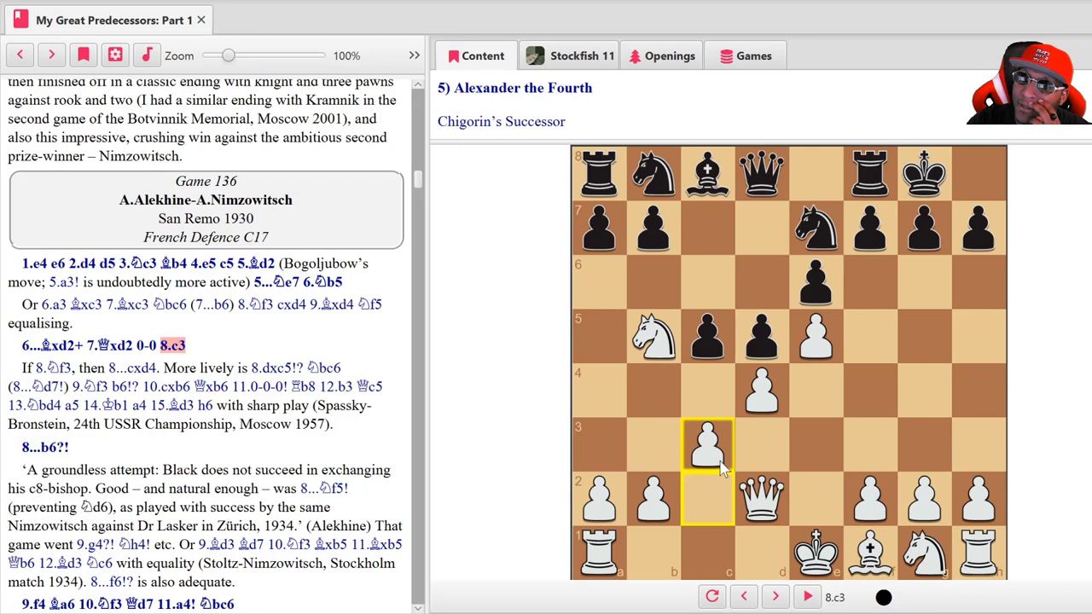
{"action": "left_click", "coordinate": [774, 596]}
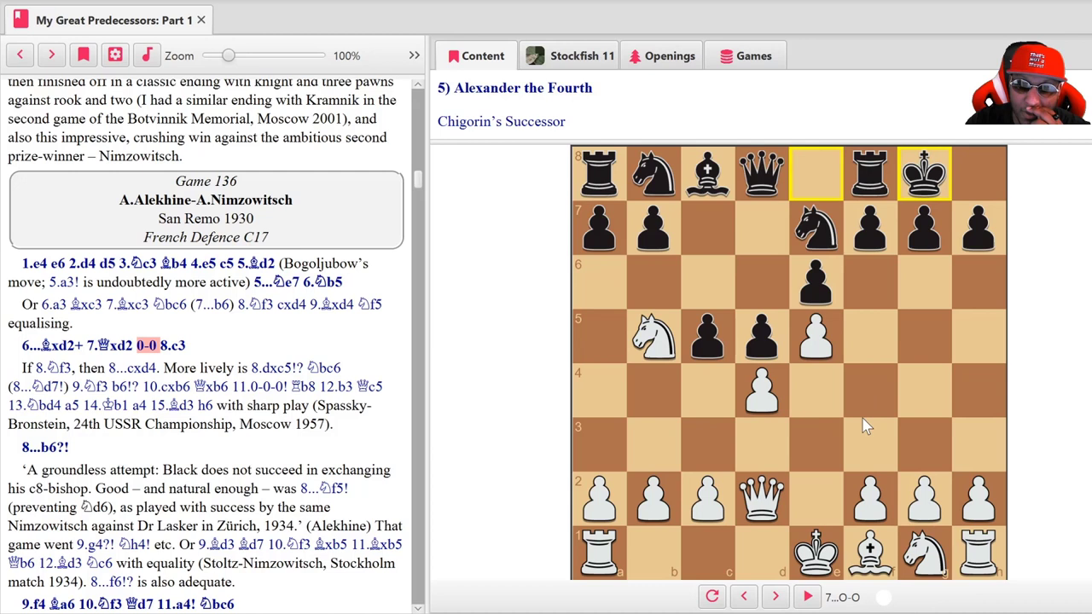
{"action": "left_click", "coordinate": [774, 596]}
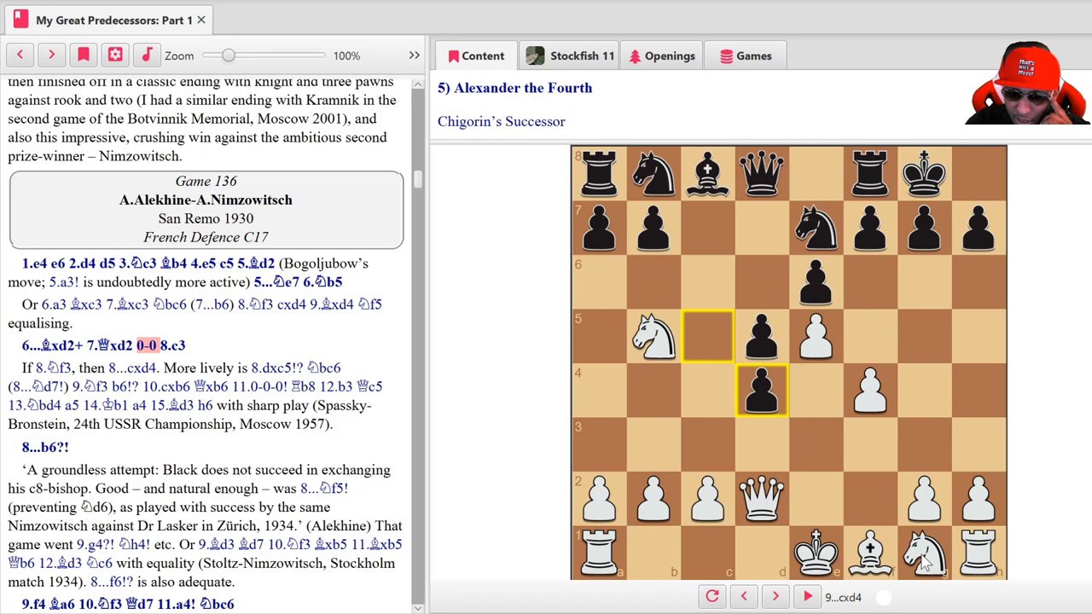
{"action": "left_click", "coordinate": [774, 596]}
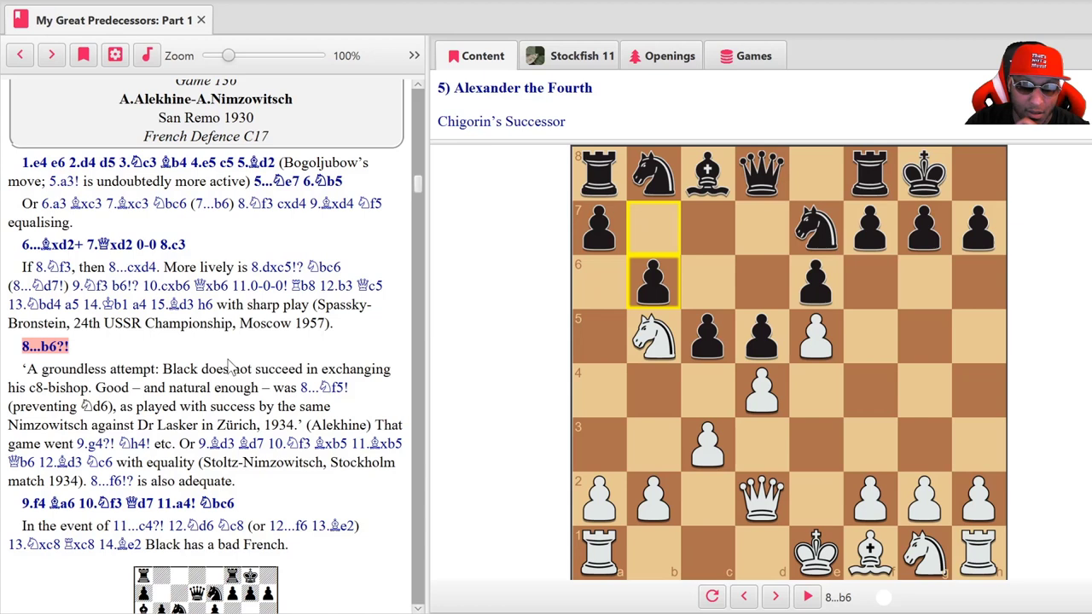
{"action": "mouse_move", "coordinate": [616, 227]}
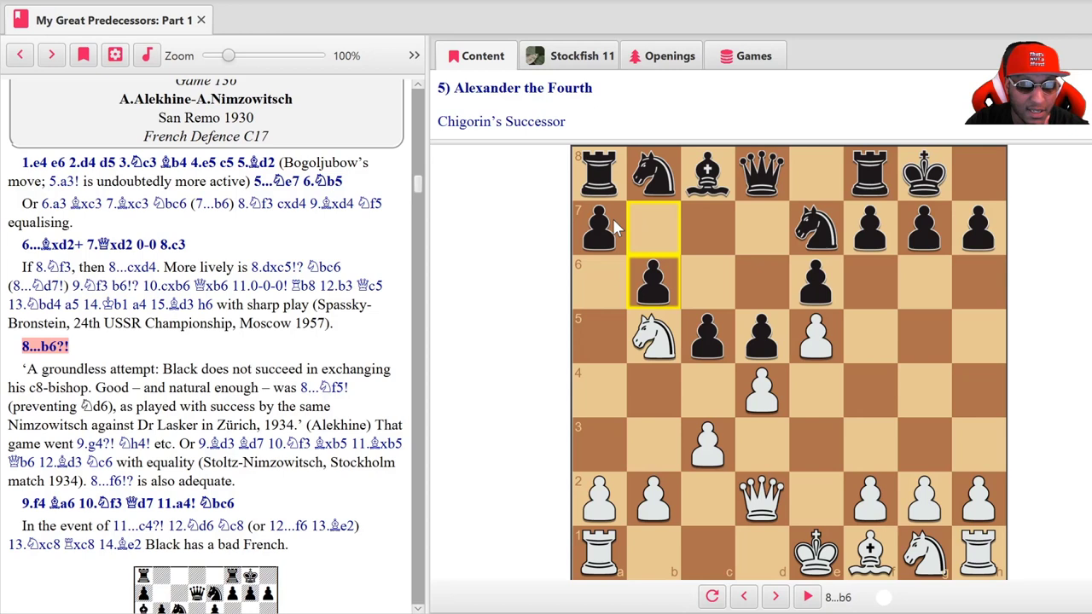
- View the 9...Nh4 line from Alekhine's note, then resume the main line toward 9...Ba6
{"action": "left_click", "coordinate": [324, 387]}
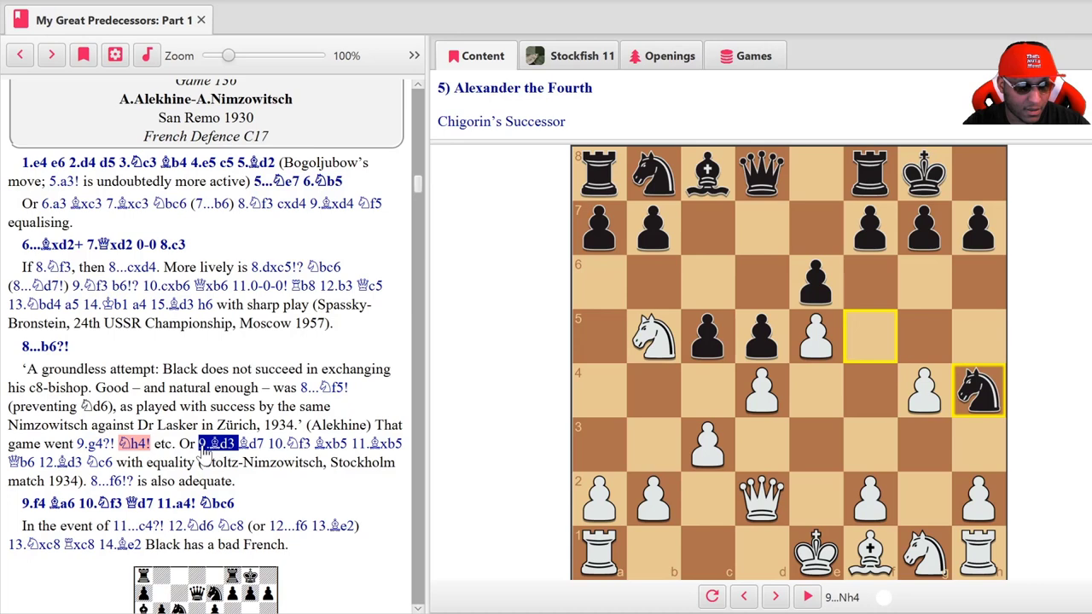
{"action": "left_click", "coordinate": [774, 597]}
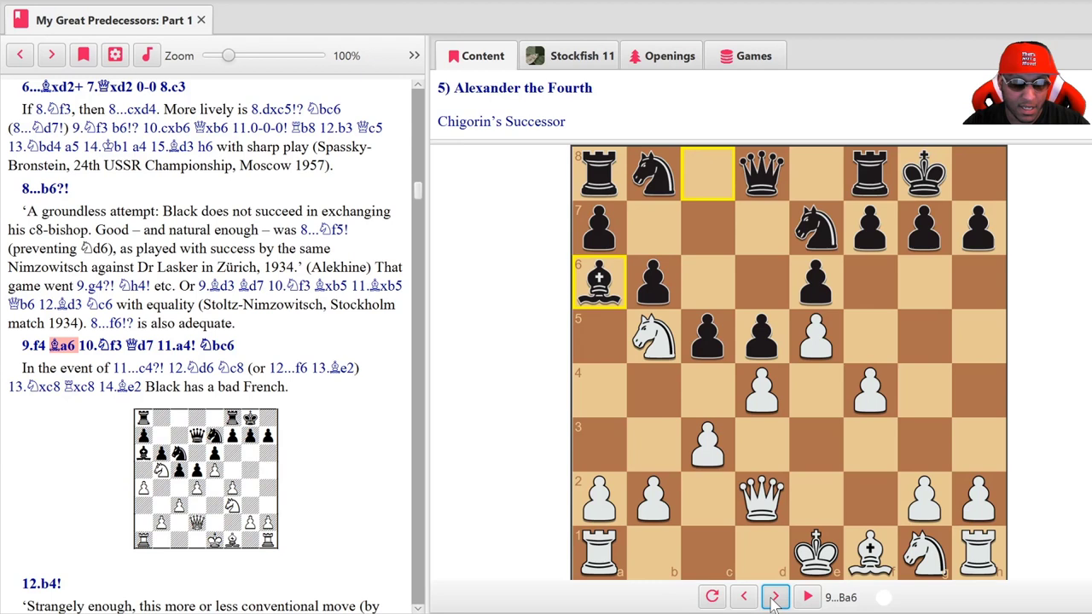
- Advance through 10.Nf3, 10...Qd7 and 11.a4 to 11...Nbc6
{"action": "left_click", "coordinate": [774, 596]}
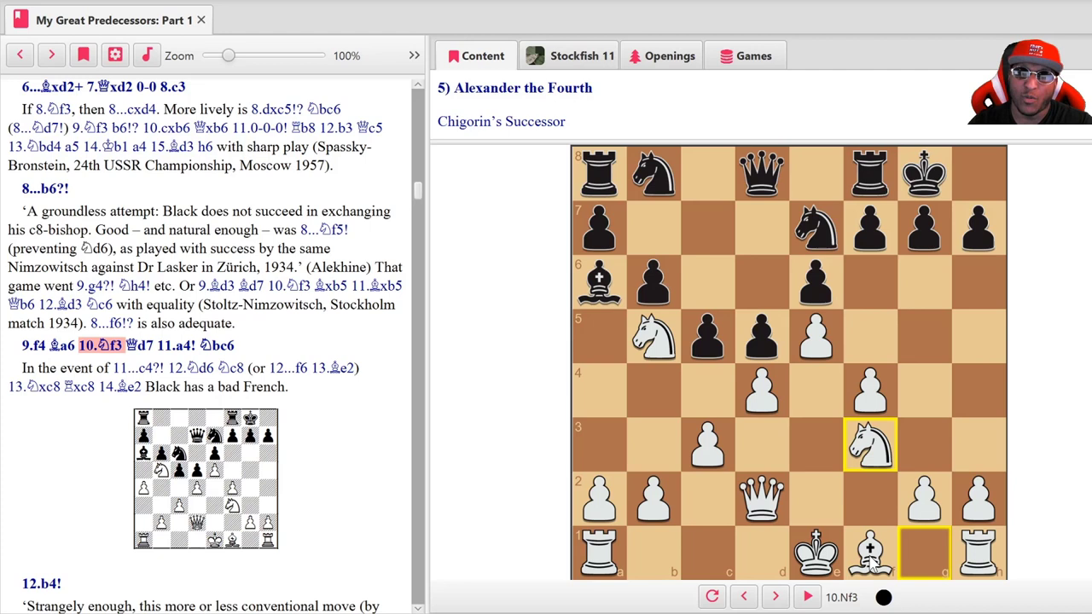
{"action": "mouse_move", "coordinate": [820, 342]}
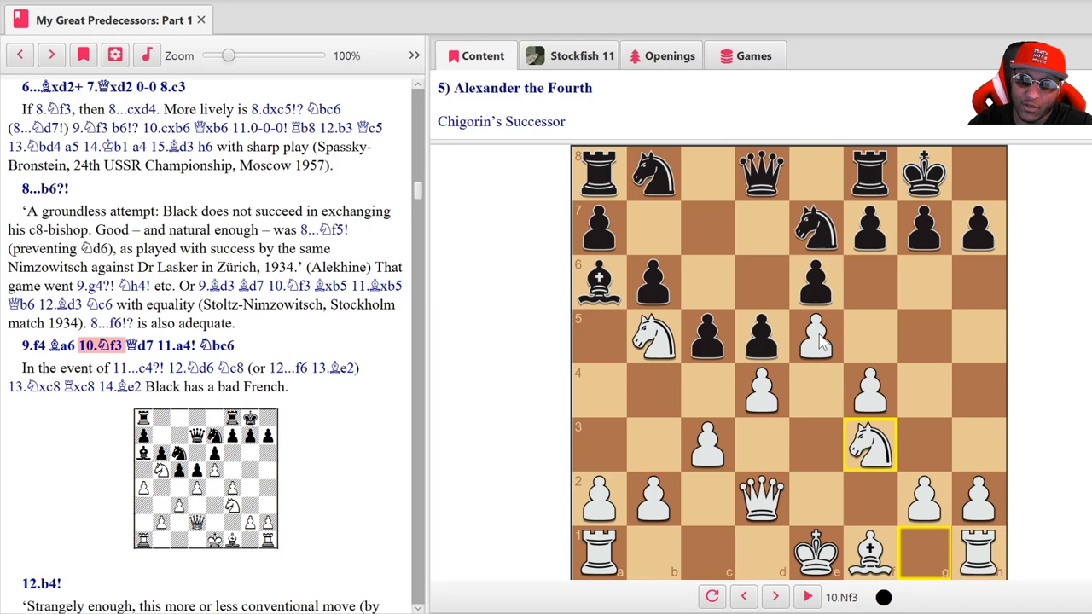
{"action": "mouse_move", "coordinate": [985, 236]}
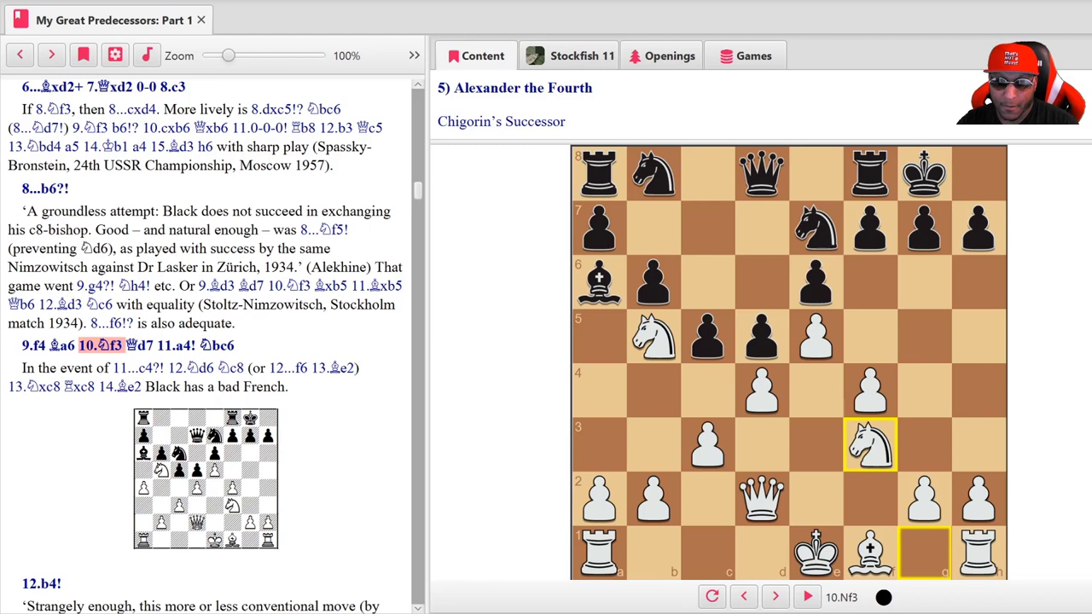
{"action": "left_click", "coordinate": [744, 597]}
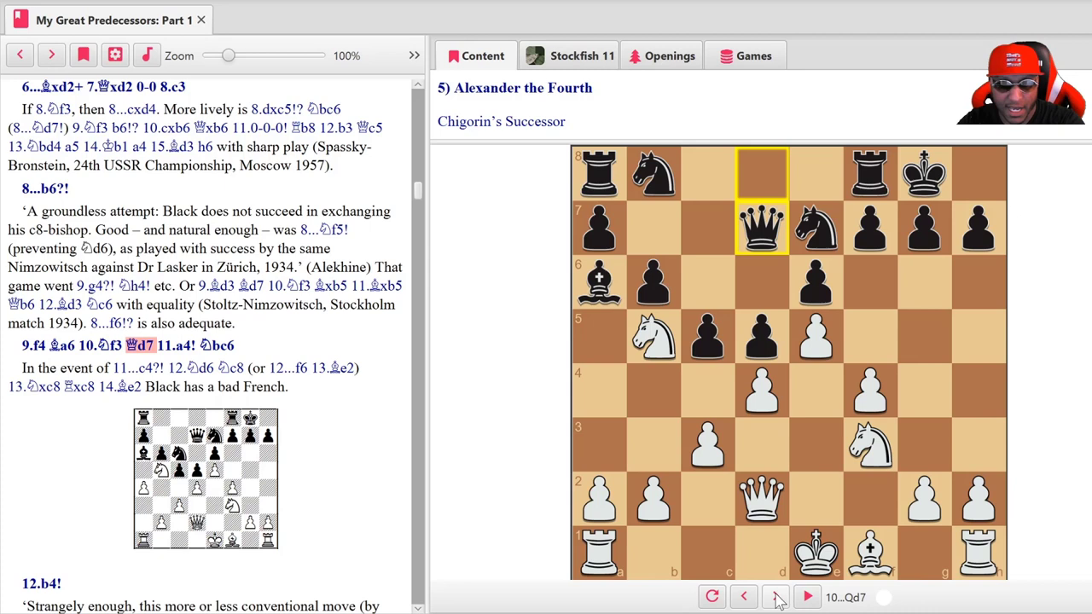
{"action": "left_click", "coordinate": [806, 596]}
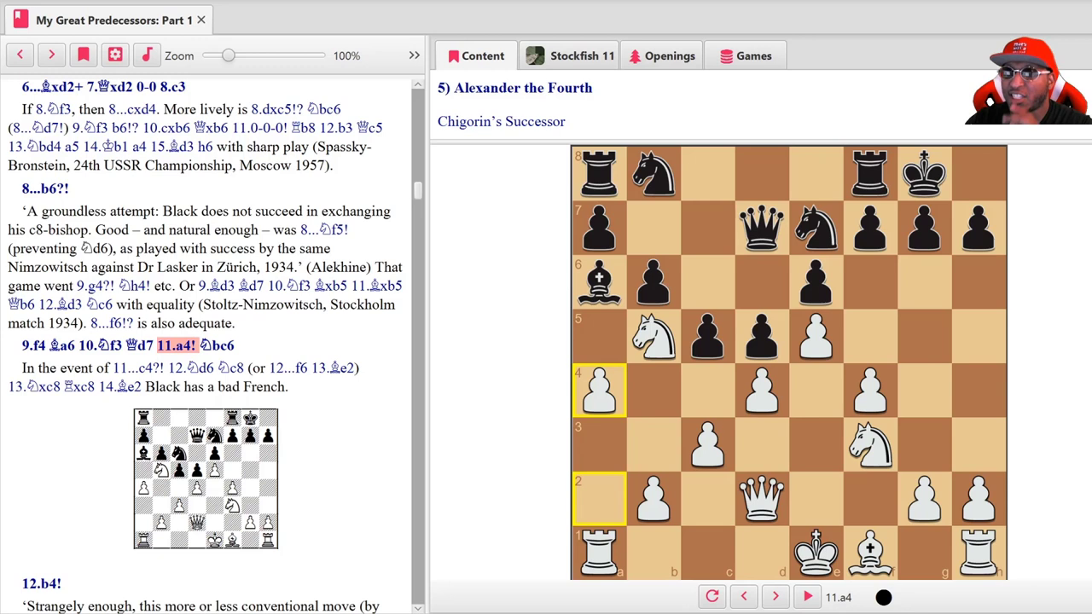
{"action": "left_click", "coordinate": [775, 596]}
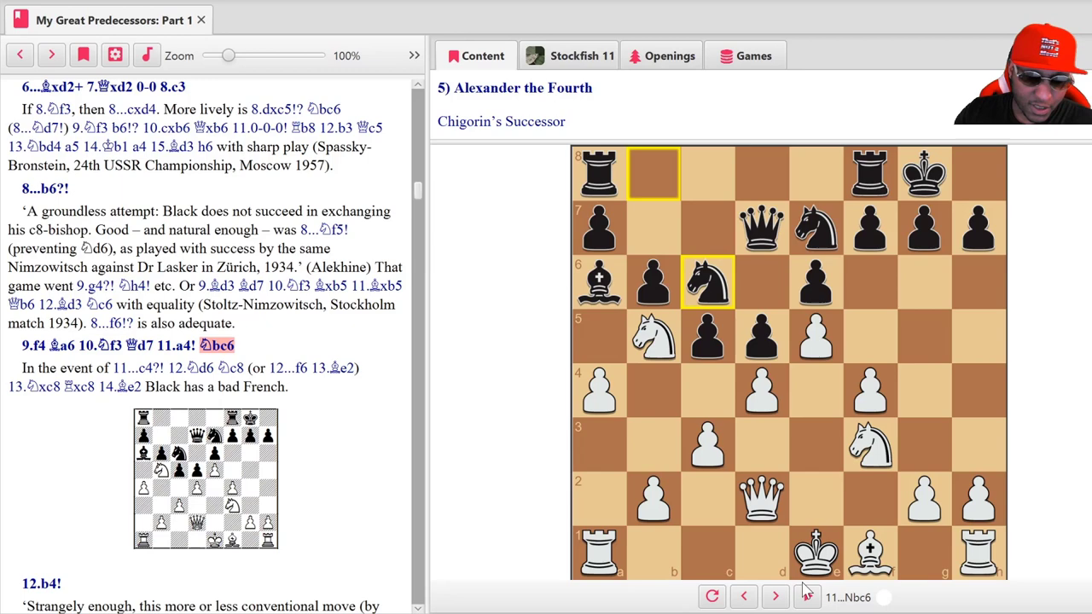
- Play 12.b4 and display Alekhine's commentary on the move
{"action": "left_click", "coordinate": [775, 596]}
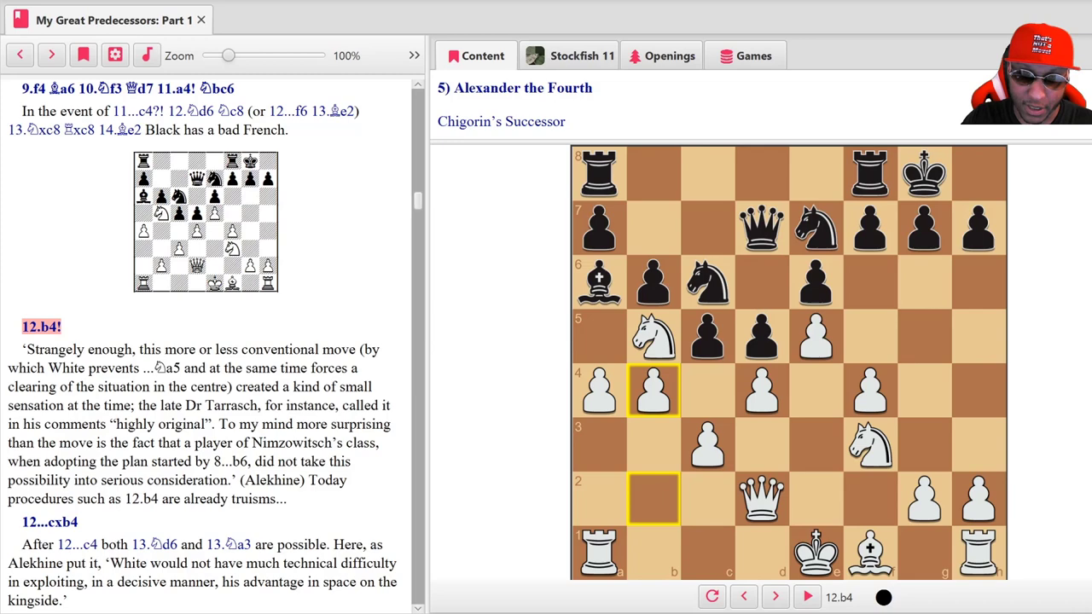
- Step through 12...cxb4, 13.cxb4 and 13...Bb7 to reach 14...f5
{"action": "left_click", "coordinate": [774, 596]}
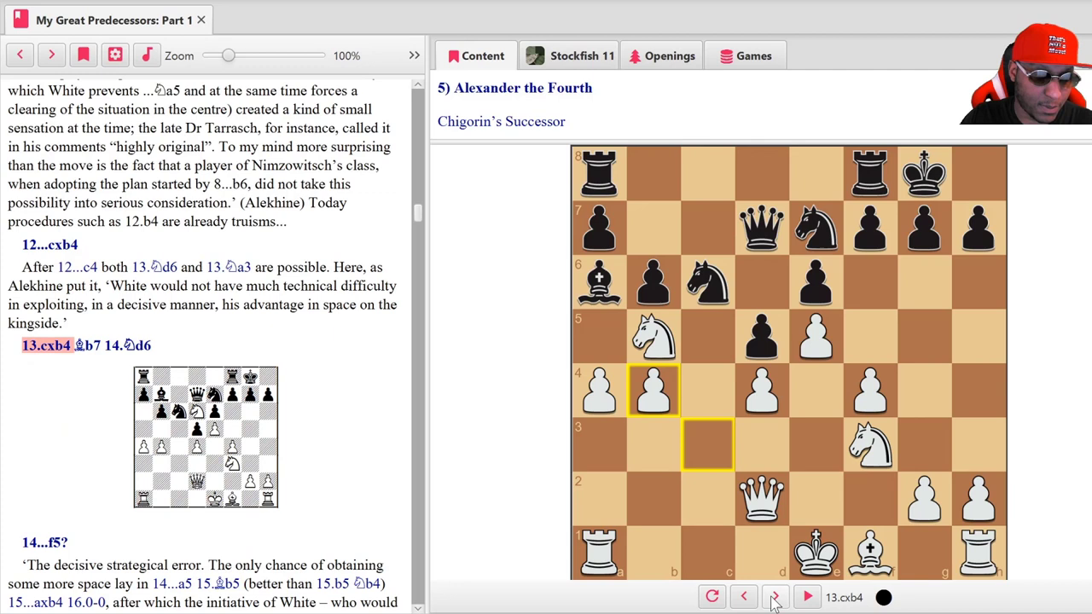
{"action": "left_click", "coordinate": [774, 597]}
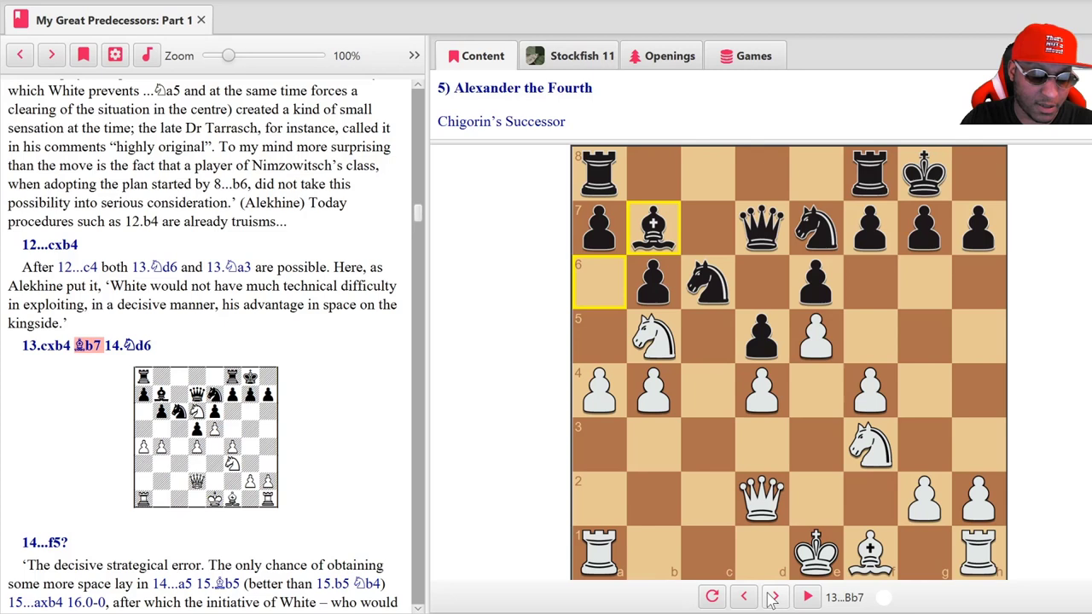
{"action": "left_click", "coordinate": [806, 597]}
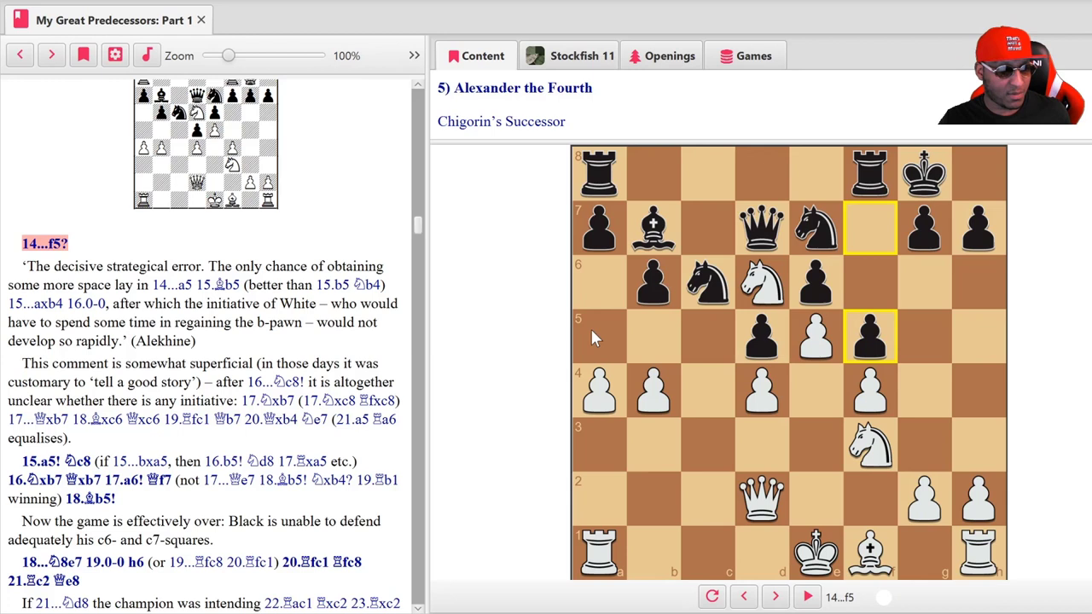
- Advance through 15.a5, 15...Nc8, 16.Nxb7 and 17.a6 to 17...Qf7
{"action": "left_click", "coordinate": [805, 596]}
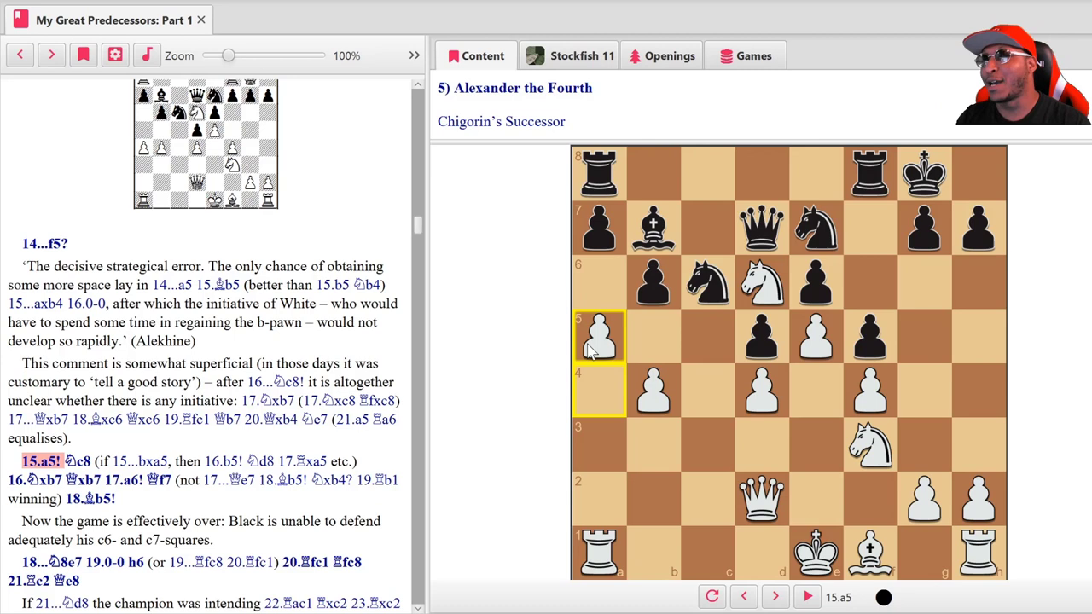
{"action": "mouse_move", "coordinate": [620, 286]}
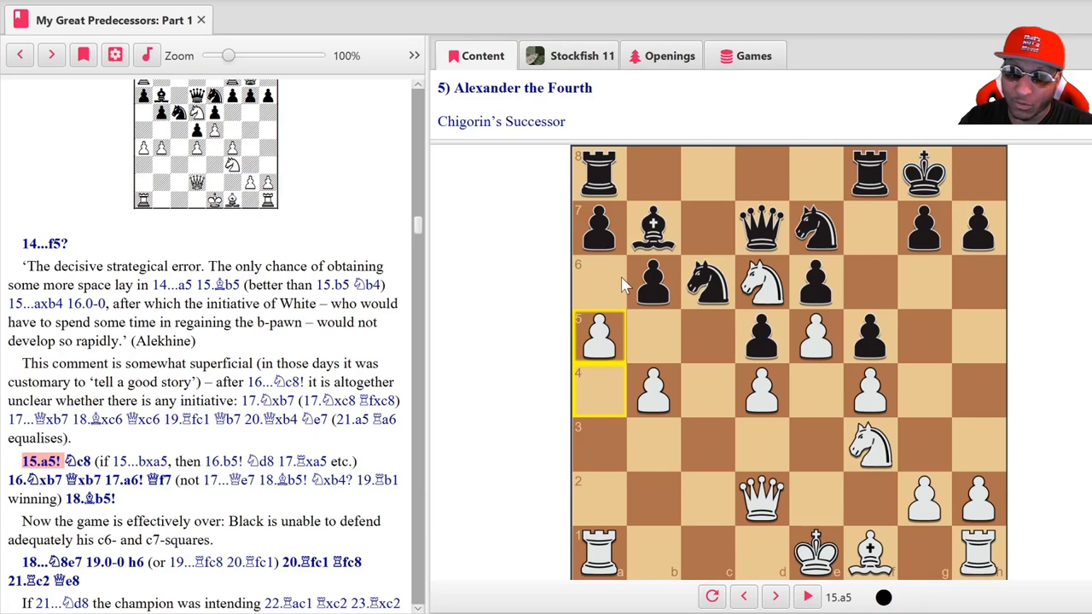
{"action": "mouse_move", "coordinate": [623, 346]}
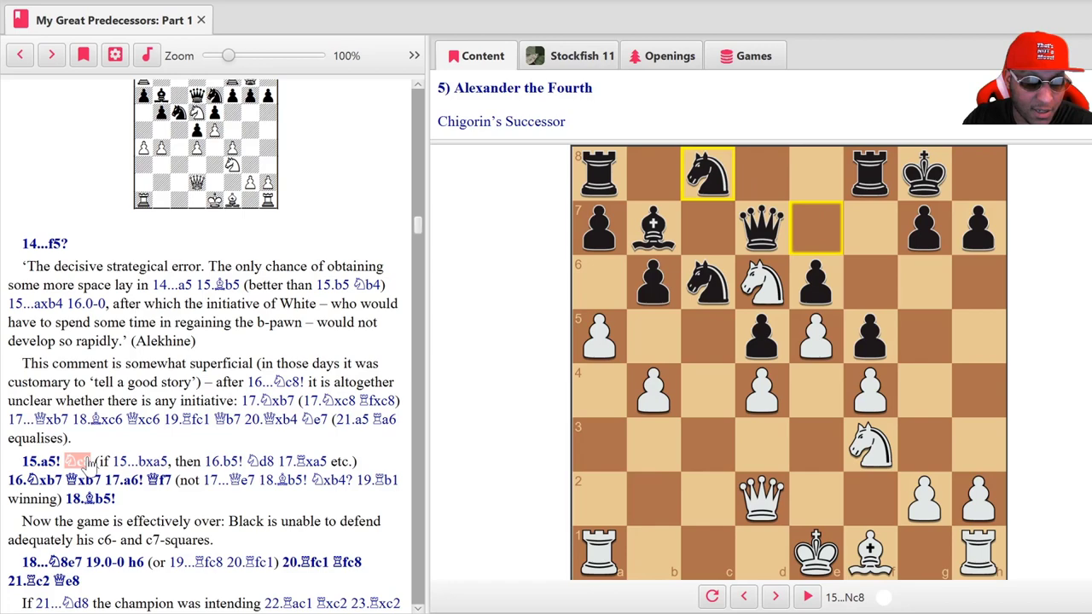
{"action": "left_click", "coordinate": [807, 596]}
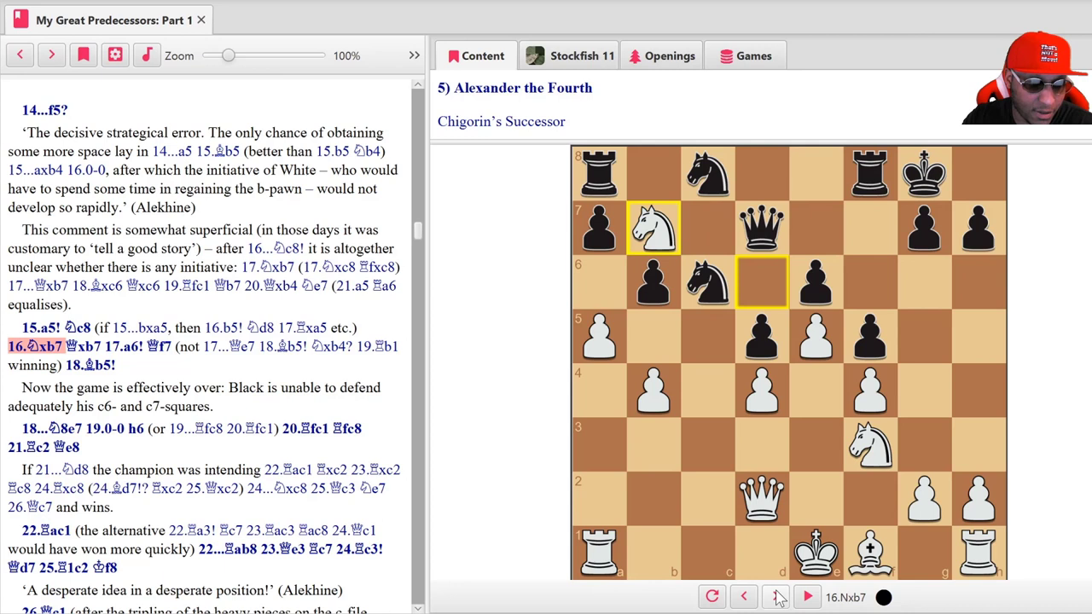
{"action": "left_click", "coordinate": [806, 596]}
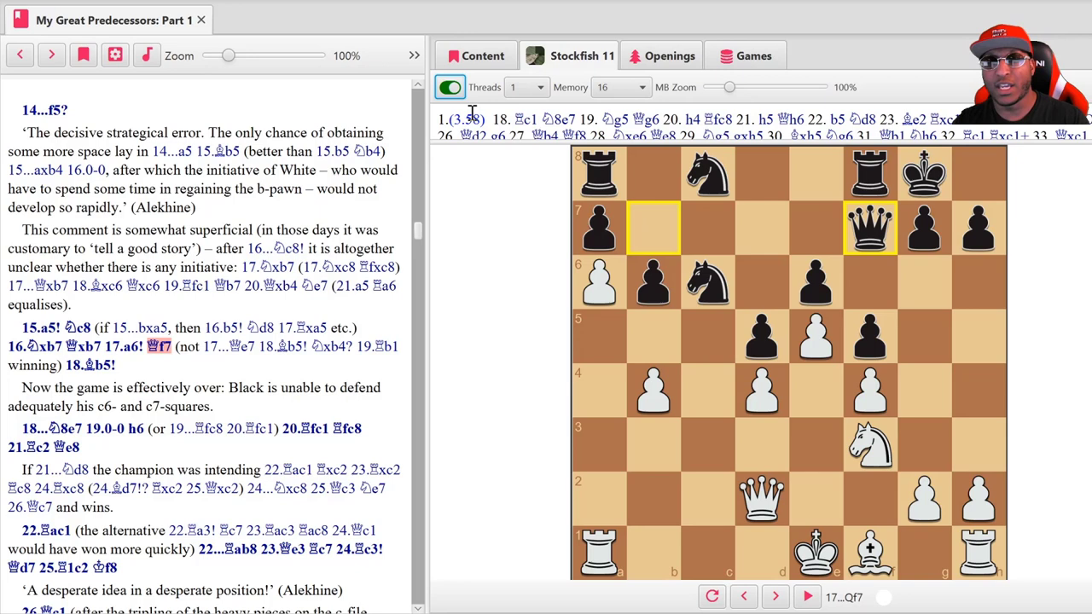
- Switch off the Stockfish 11 analysis and bring up 18.Bb5
{"action": "left_click", "coordinate": [449, 87]}
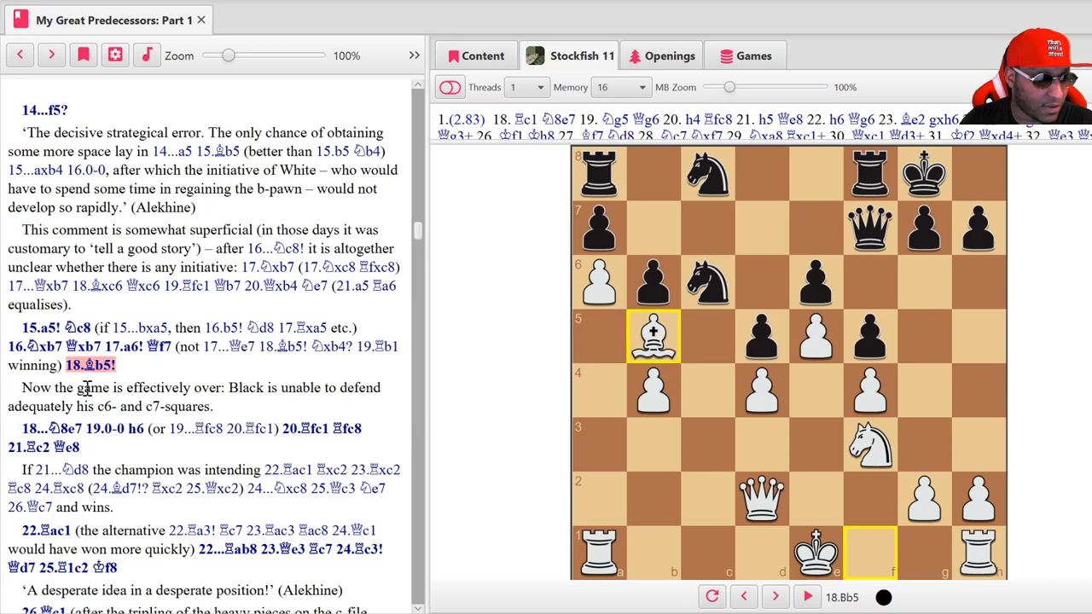
{"action": "double_click", "coordinate": [103, 428]}
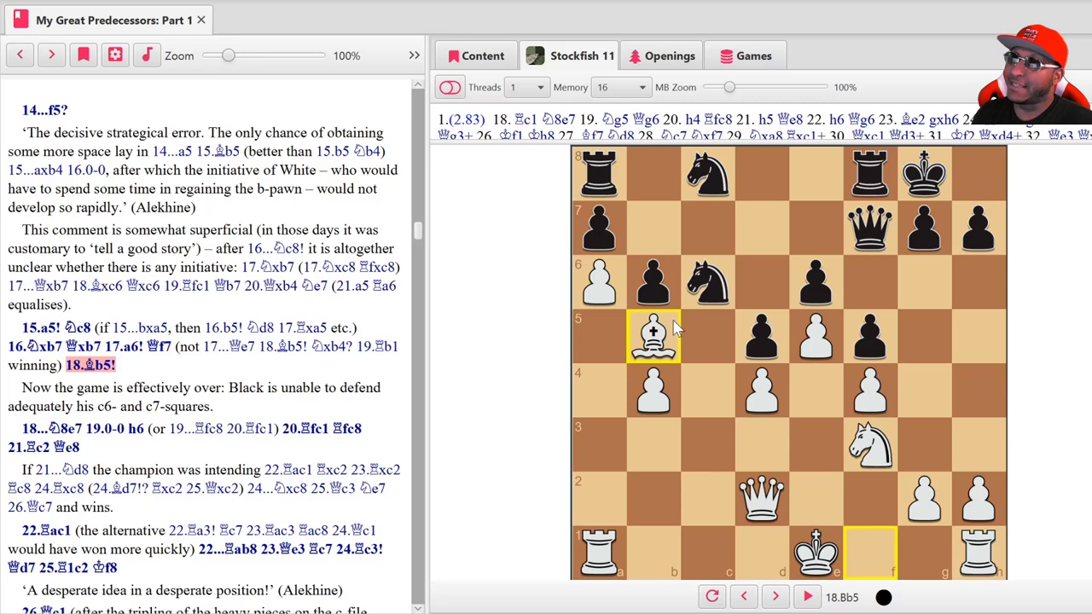
{"action": "mouse_move", "coordinate": [733, 281]}
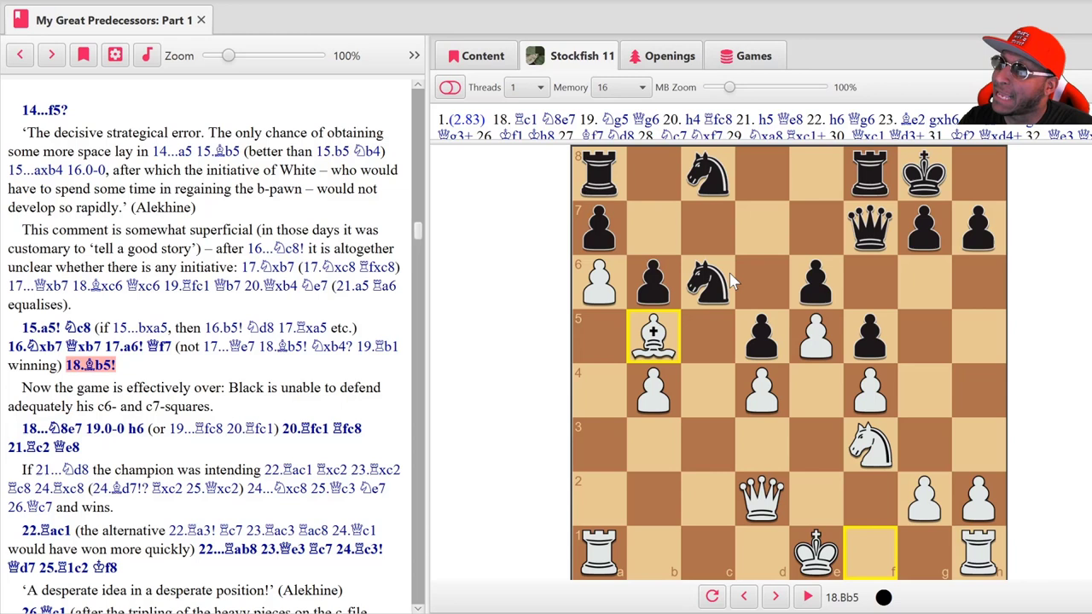
{"action": "mouse_move", "coordinate": [735, 304]}
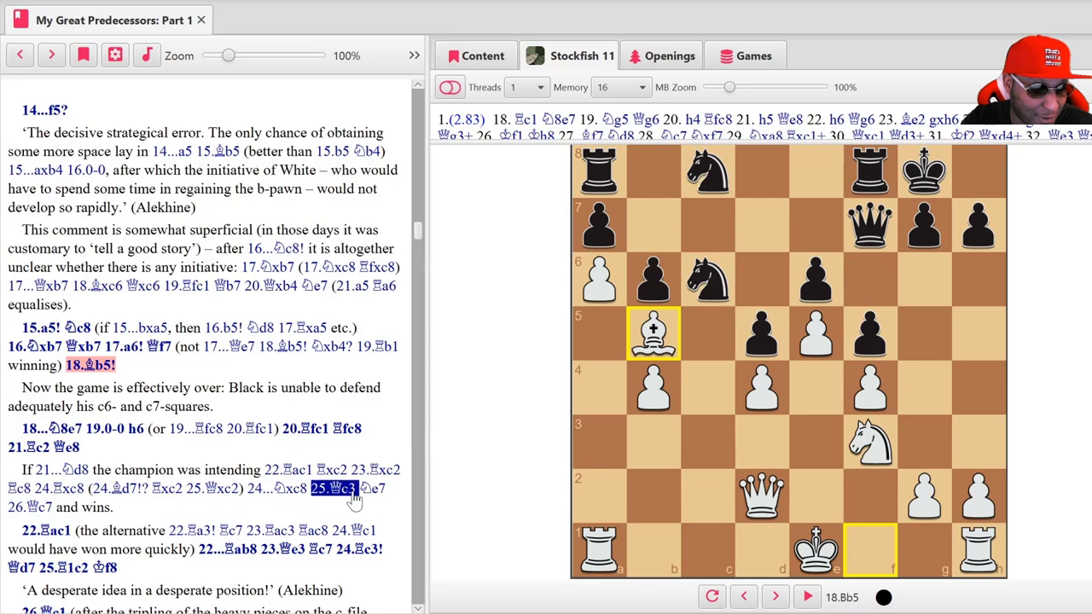
- Advance through 18...Ne7, 19.0-0 h6, 20.Rfc1 Rfc8 and 21.Rc2 to 21...Qe8
{"action": "left_click", "coordinate": [773, 596]}
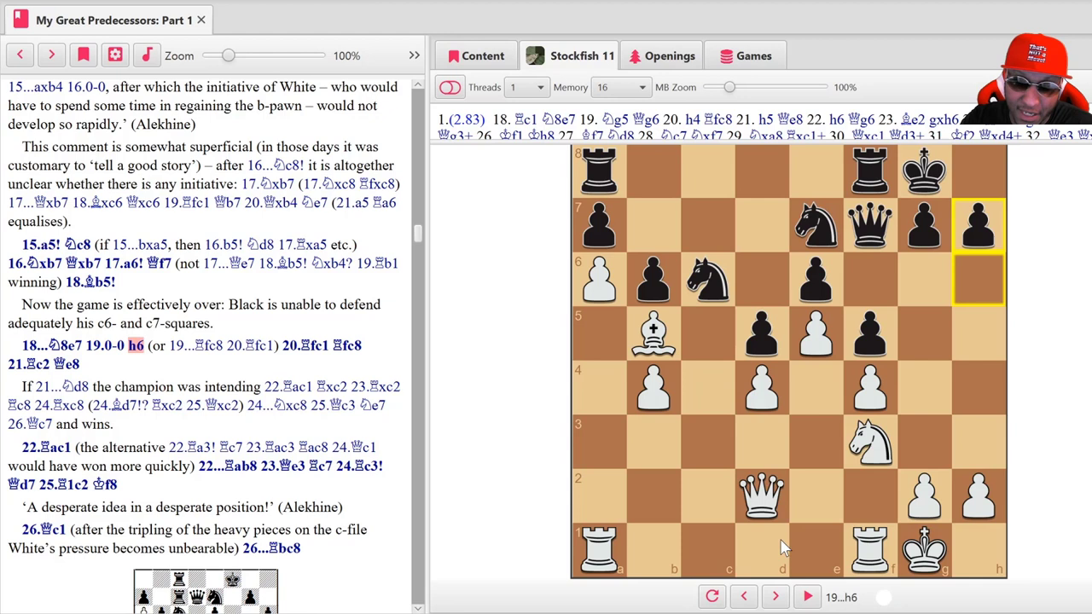
{"action": "left_click", "coordinate": [350, 346]}
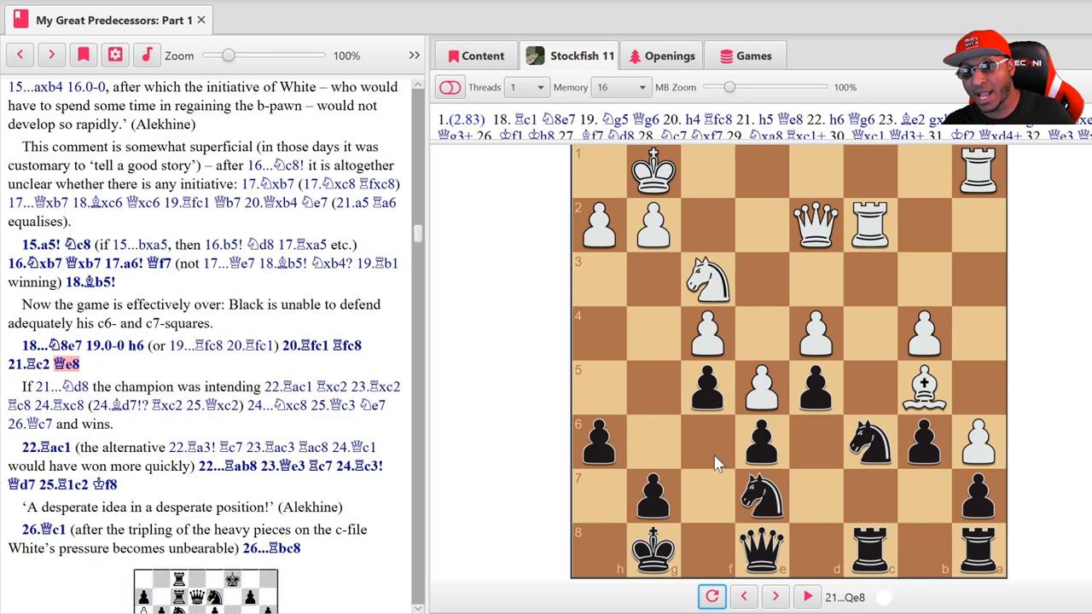
{"action": "mouse_move", "coordinate": [751, 554]}
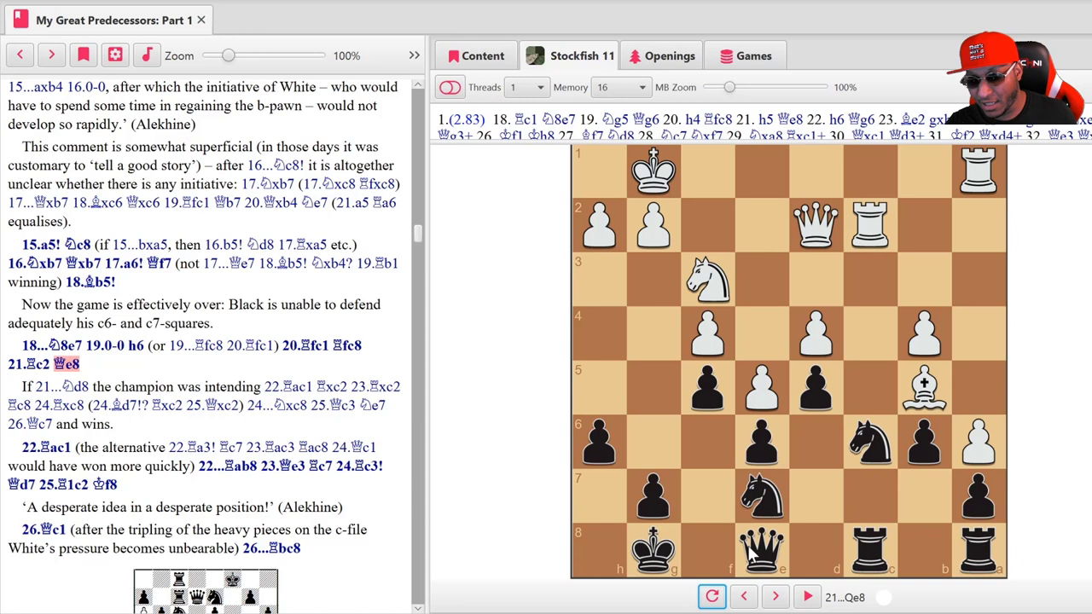
{"action": "mouse_move", "coordinate": [793, 484]}
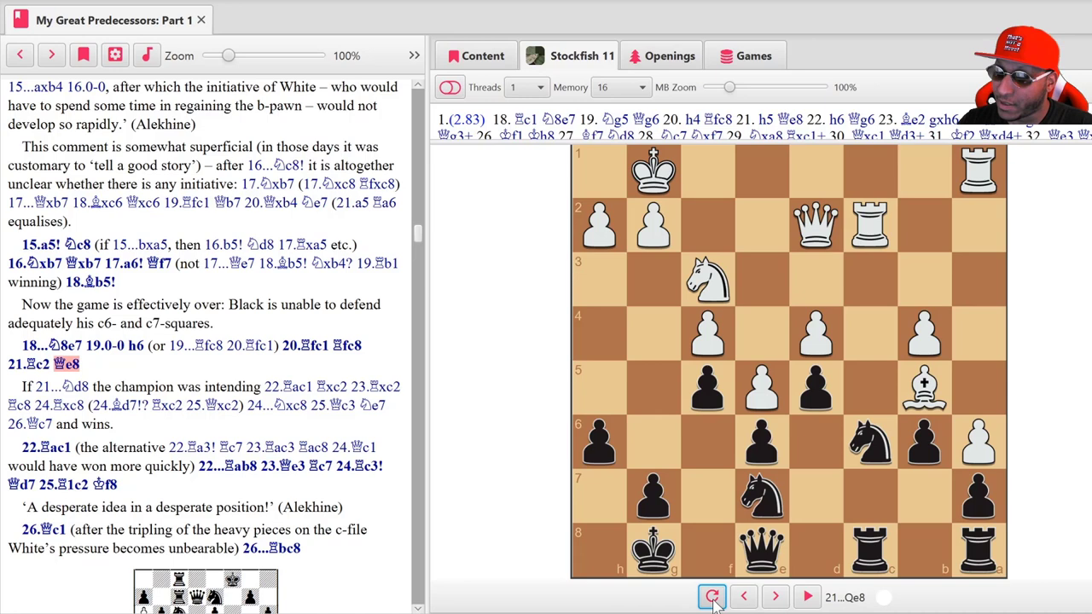
- Step through 23.Qe3, 24.Rc3 and 25.R1c2 to reach 25...Kf8
{"action": "left_click", "coordinate": [773, 596]}
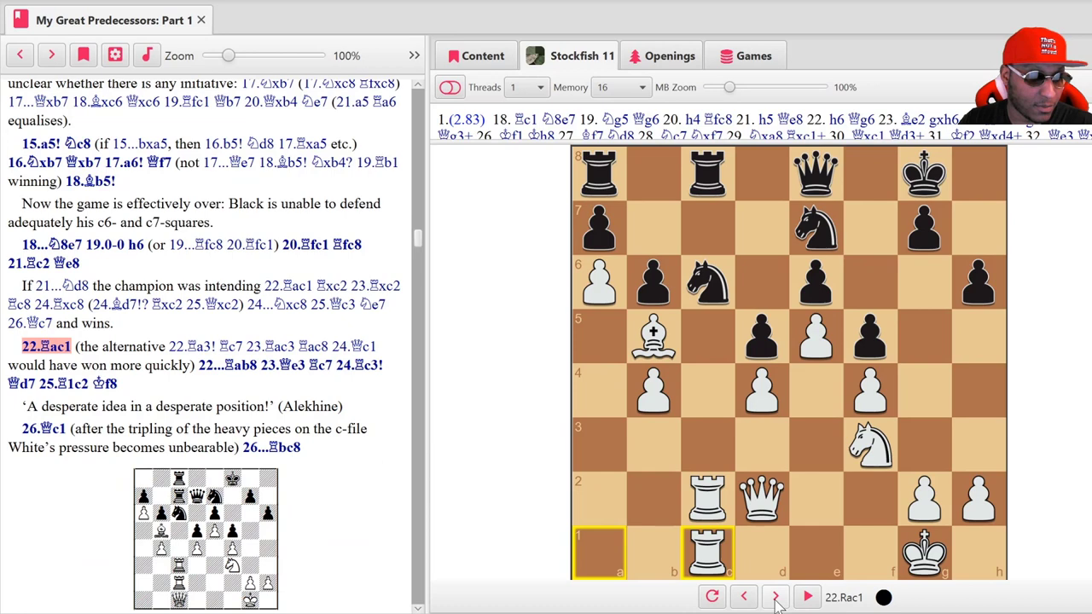
{"action": "left_click", "coordinate": [806, 596]}
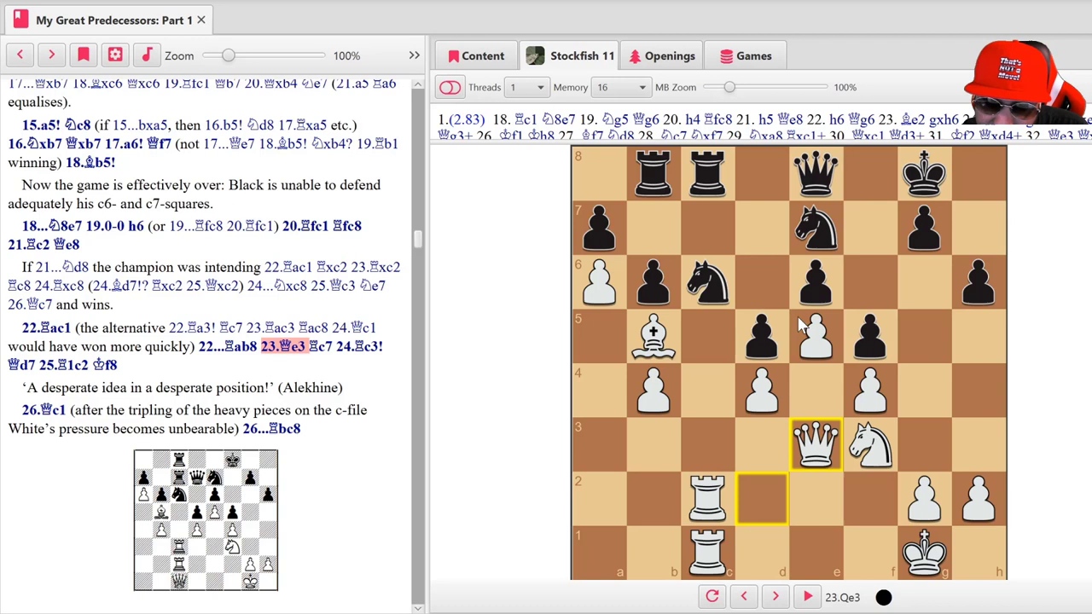
{"action": "mouse_move", "coordinate": [616, 437]}
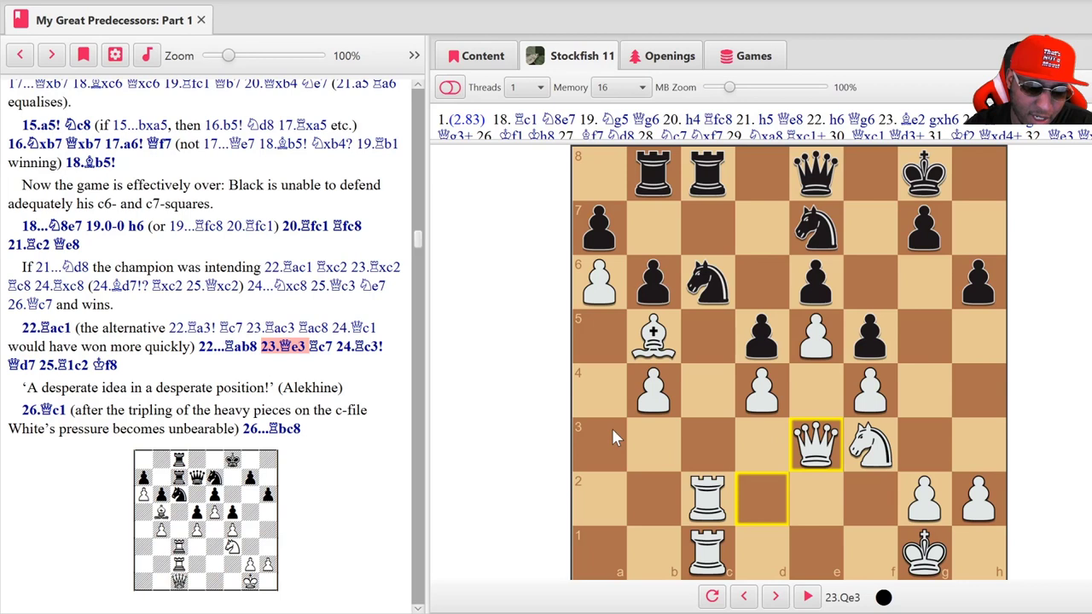
{"action": "mouse_move", "coordinate": [704, 311]}
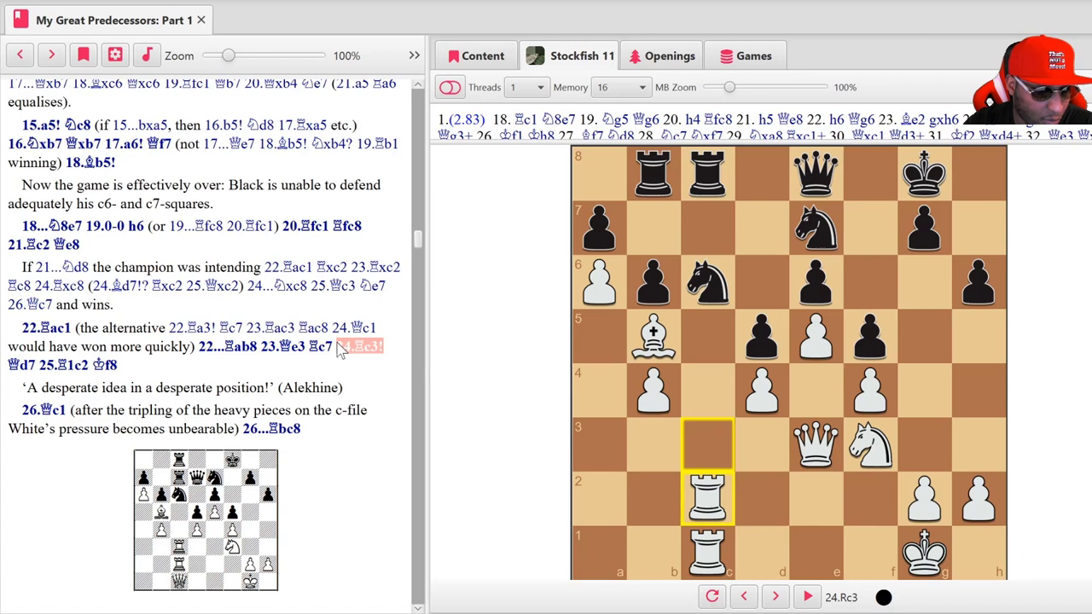
{"action": "left_click", "coordinate": [64, 365]}
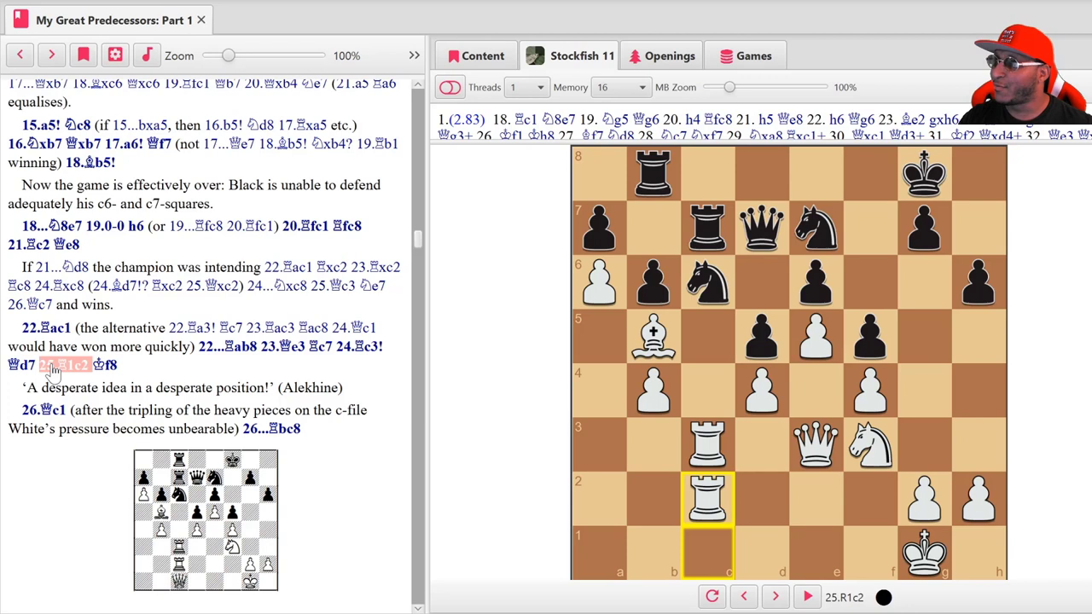
{"action": "left_click", "coordinate": [110, 365]}
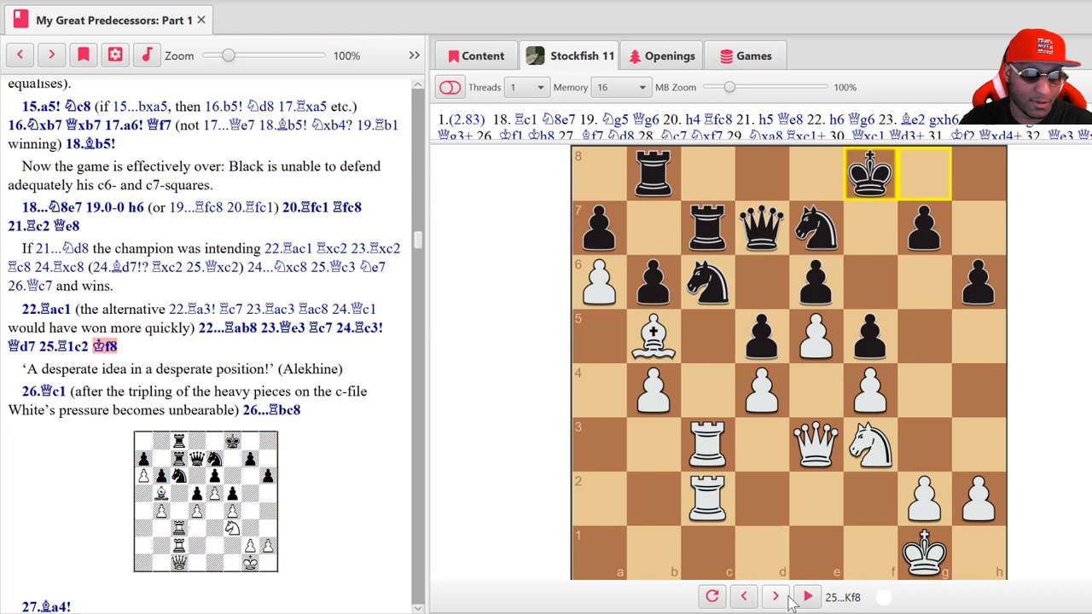
- Advance through 26.Qc1 and 26...Rbc8 to 27.Ba4
{"action": "left_click", "coordinate": [805, 597]}
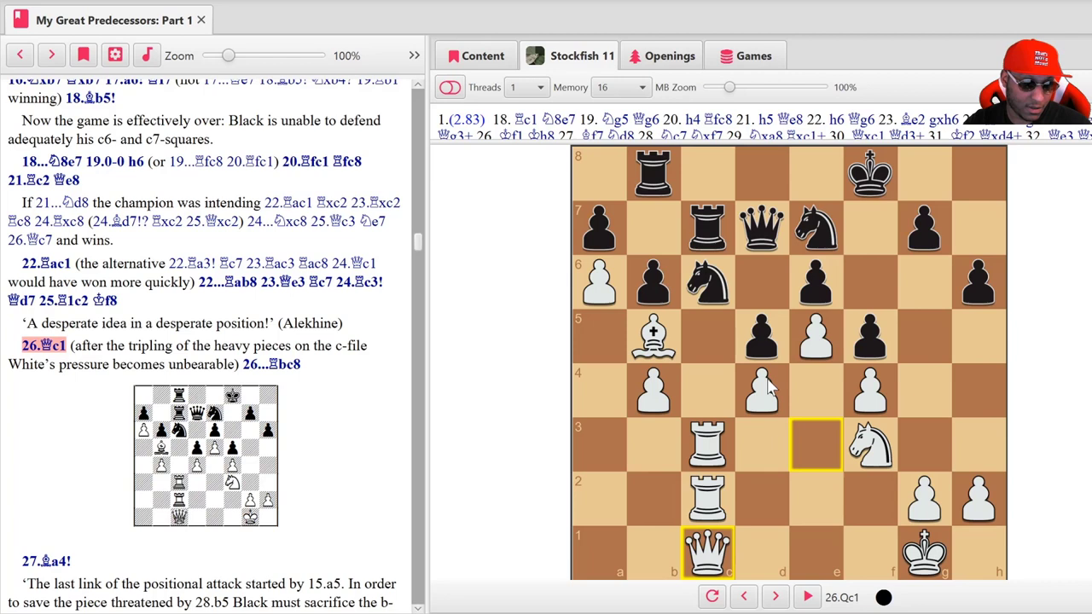
{"action": "mouse_move", "coordinate": [491, 423]}
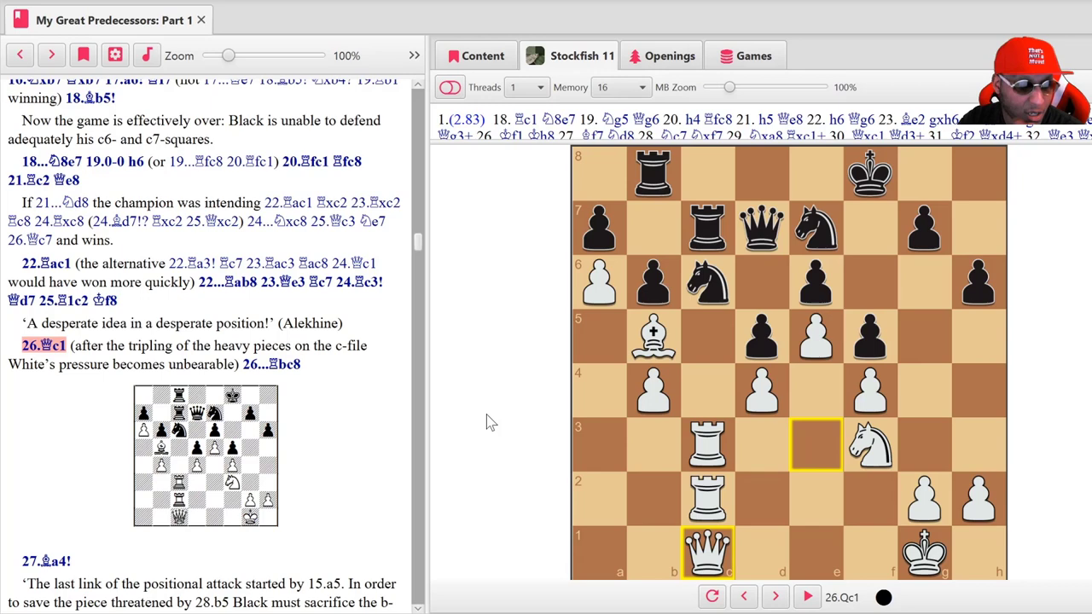
{"action": "left_click", "coordinate": [775, 597]}
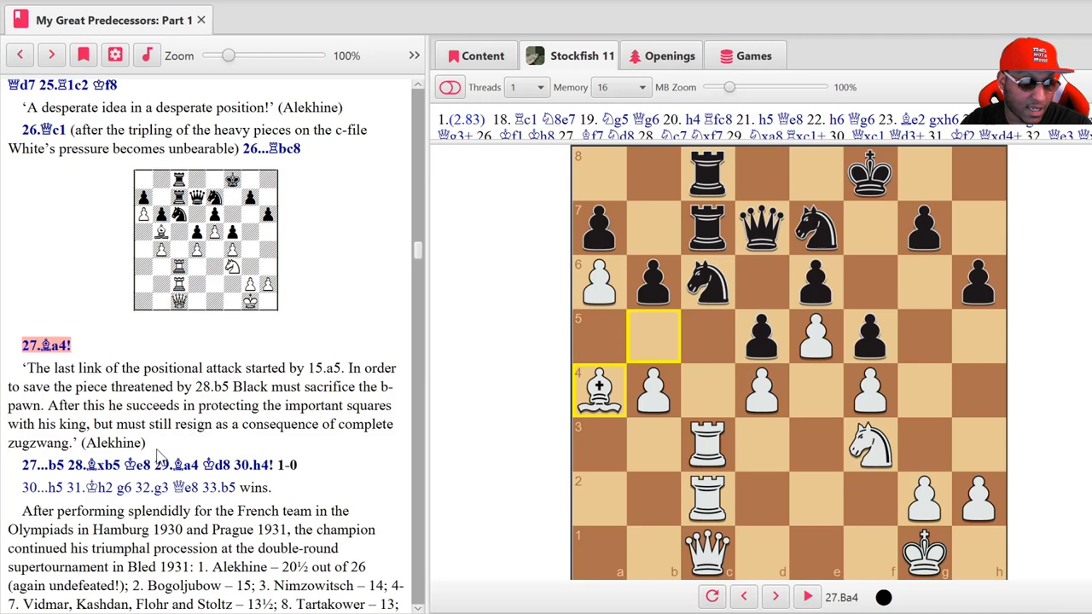
- Advance to the end and show the final zugzwang position after 33.b5
{"action": "left_click", "coordinate": [773, 597]}
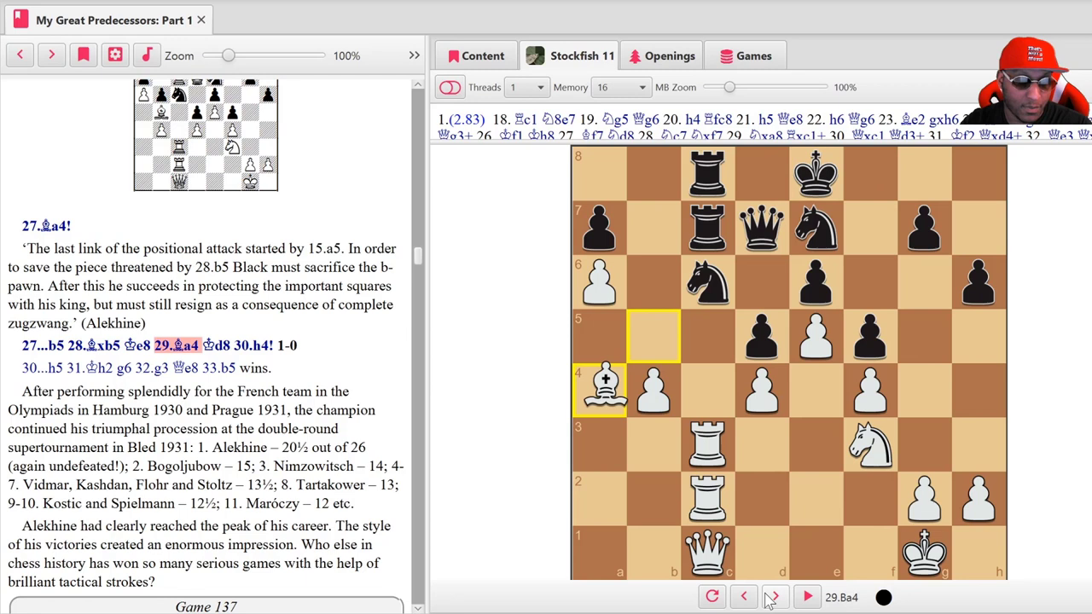
{"action": "left_click", "coordinate": [805, 597]}
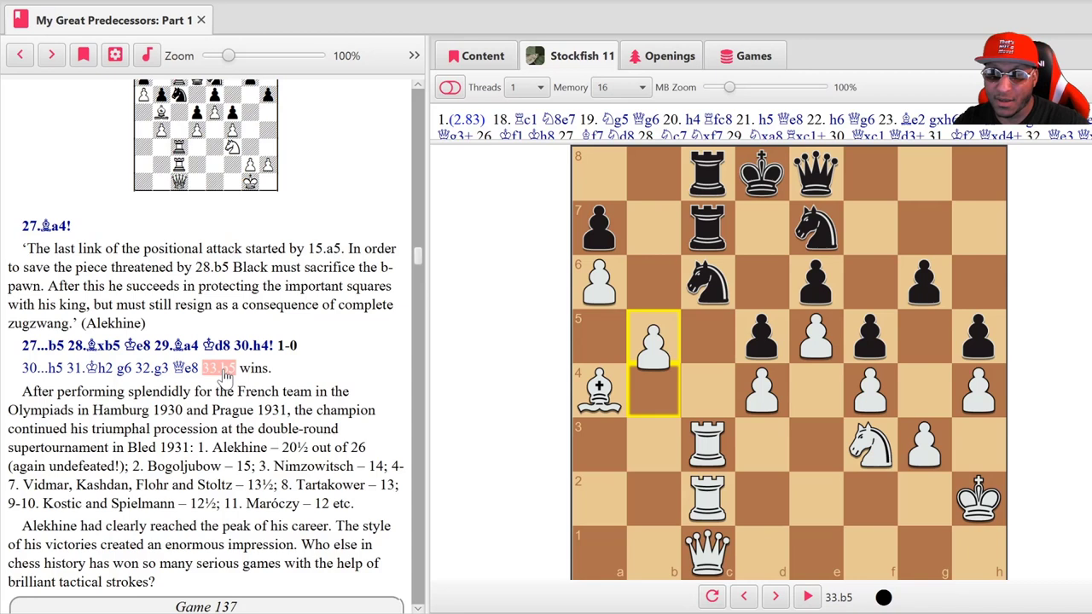
{"action": "left_click", "coordinate": [806, 596]}
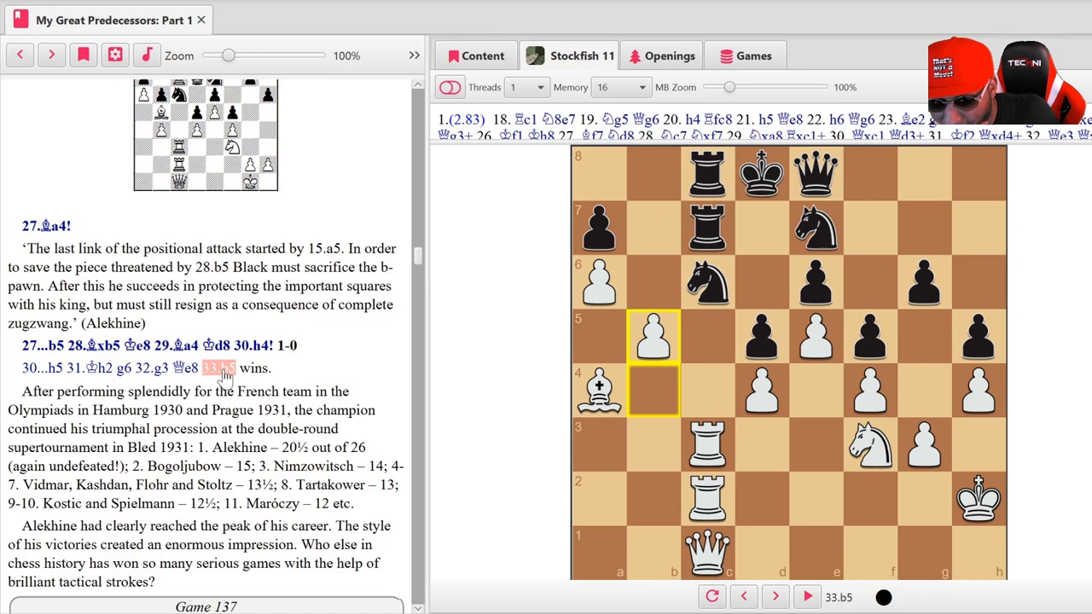
{"action": "left_click", "coordinate": [46, 225]}
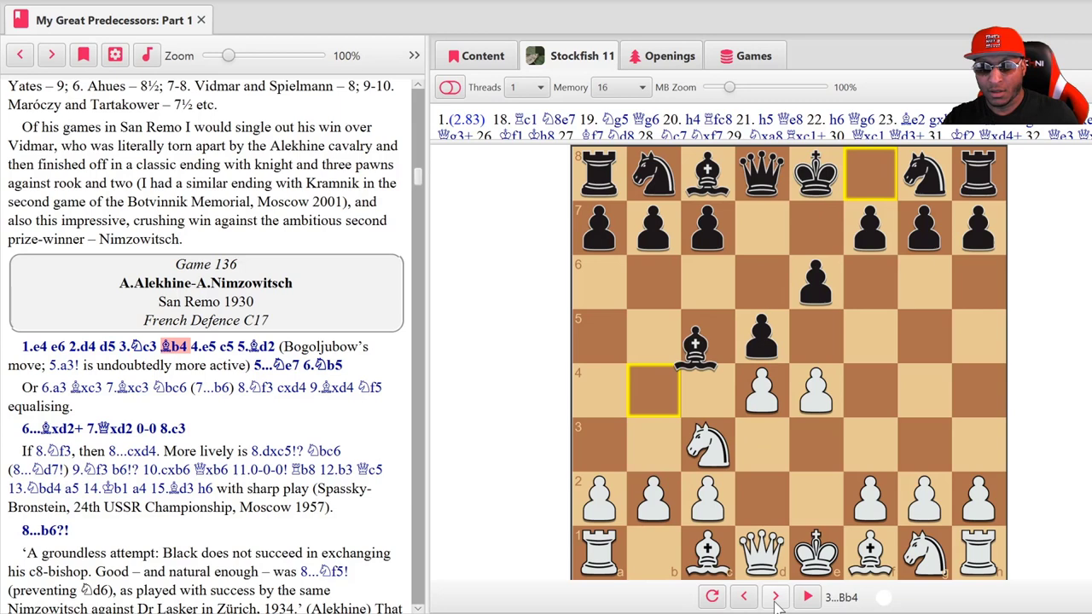
- Replay from 3...Bb4 past castling, 11.a4 and 14.Nd6 to 15.a5
{"action": "left_click", "coordinate": [773, 597]}
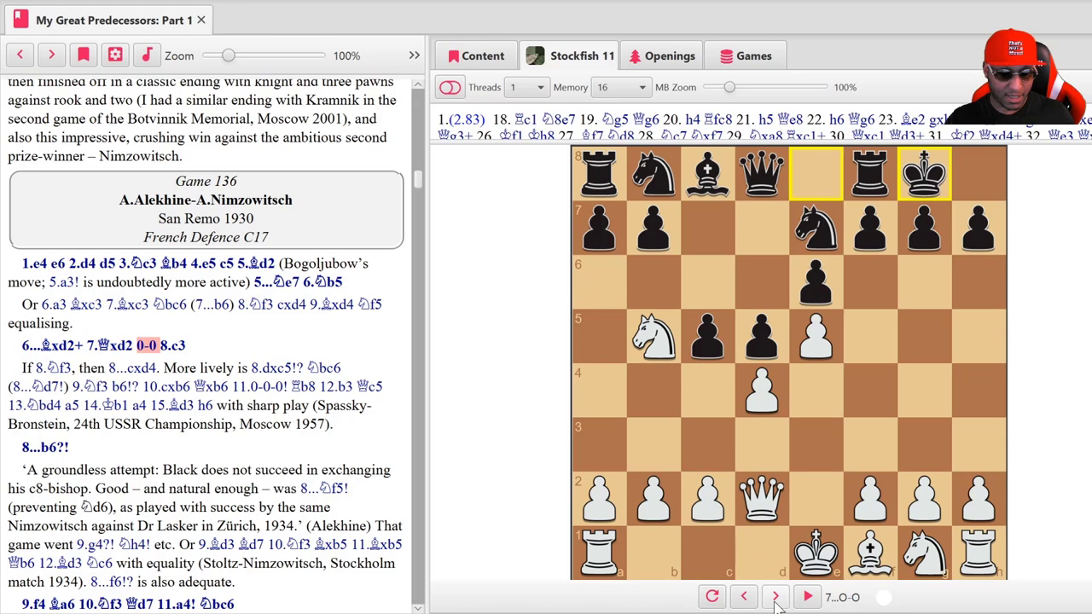
{"action": "left_click", "coordinate": [773, 596]}
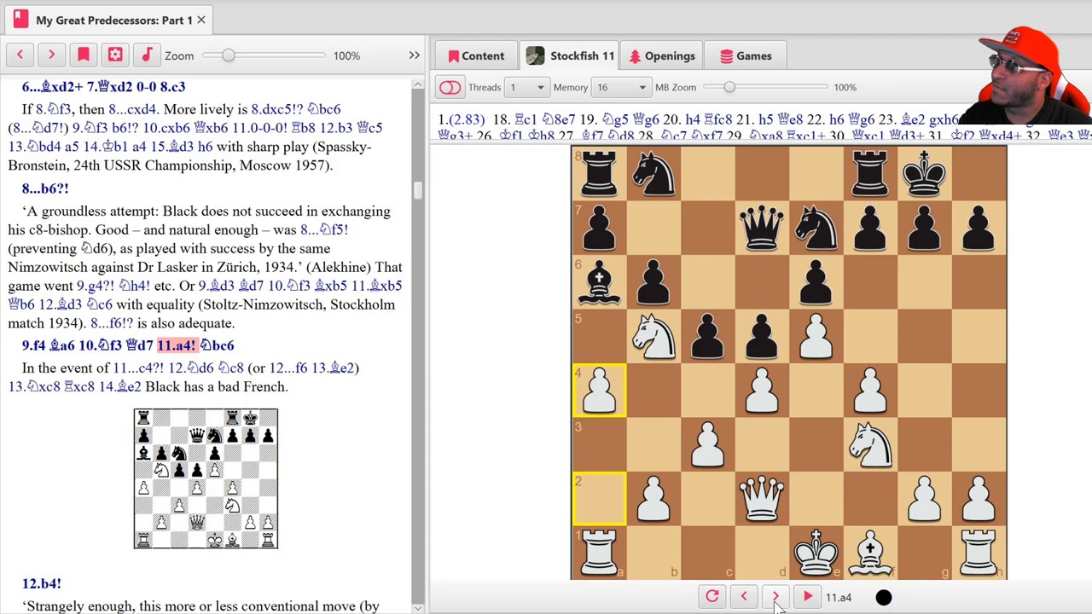
{"action": "left_click", "coordinate": [774, 596]}
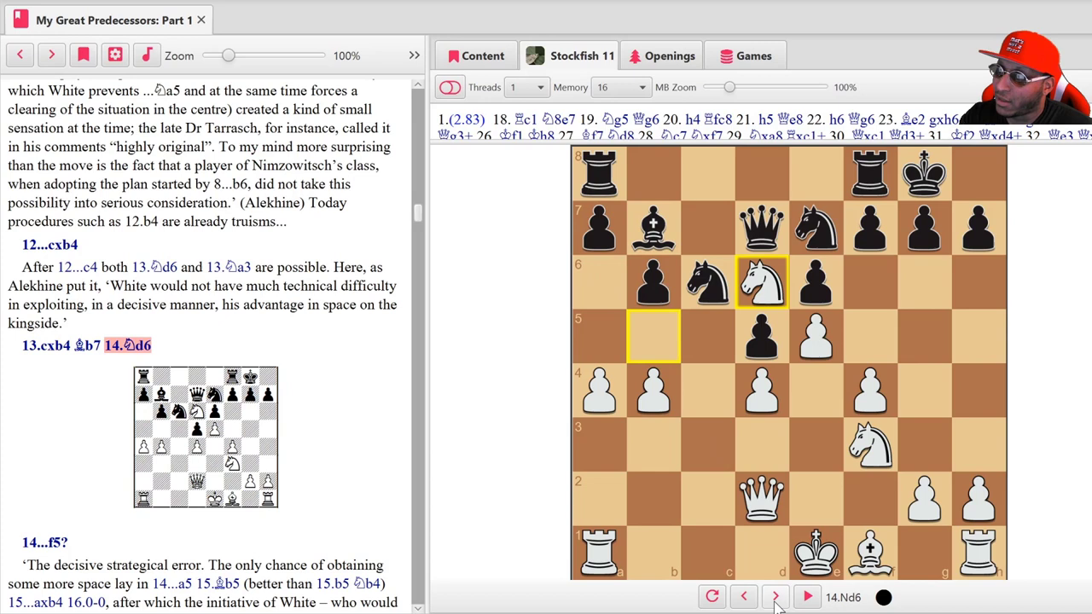
{"action": "left_click", "coordinate": [805, 597]}
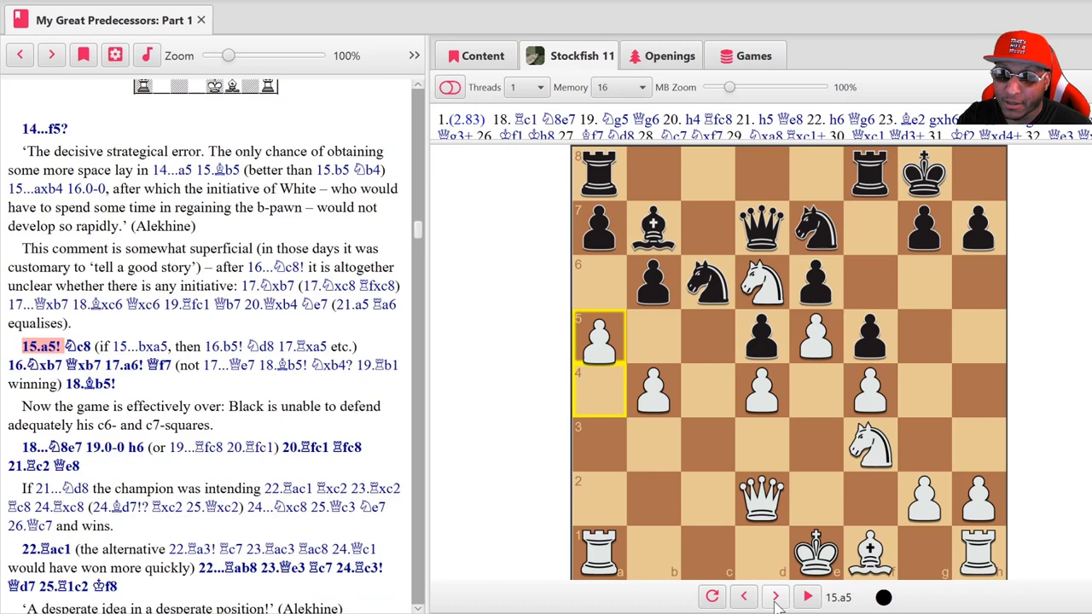
- Replay from 15.a5 past 18...N8e7 and 21...Qe8 to the final 33.b5
{"action": "left_click", "coordinate": [773, 597]}
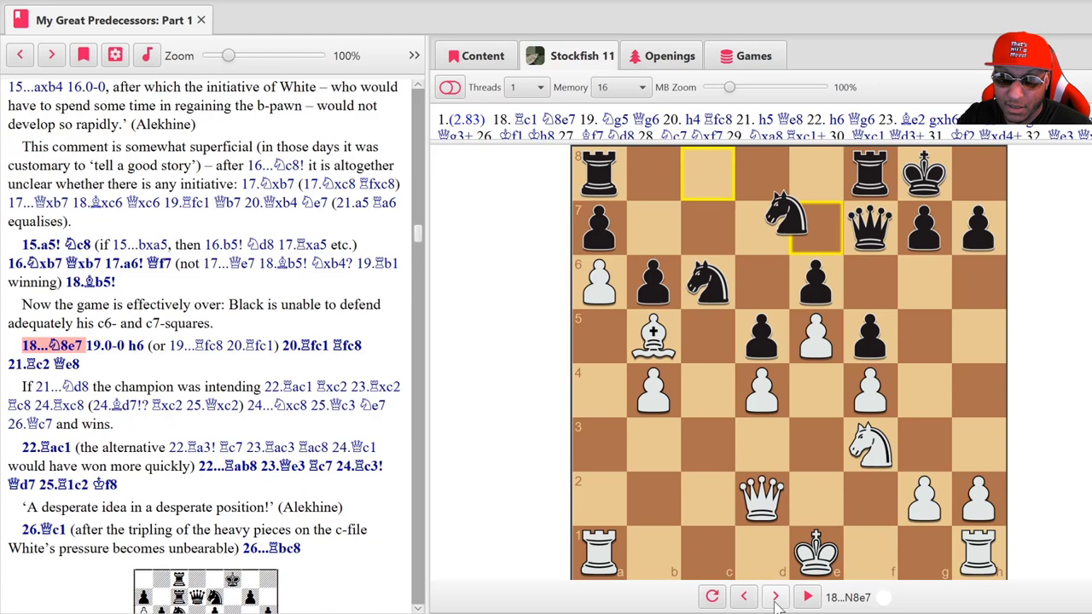
{"action": "left_click", "coordinate": [775, 597]}
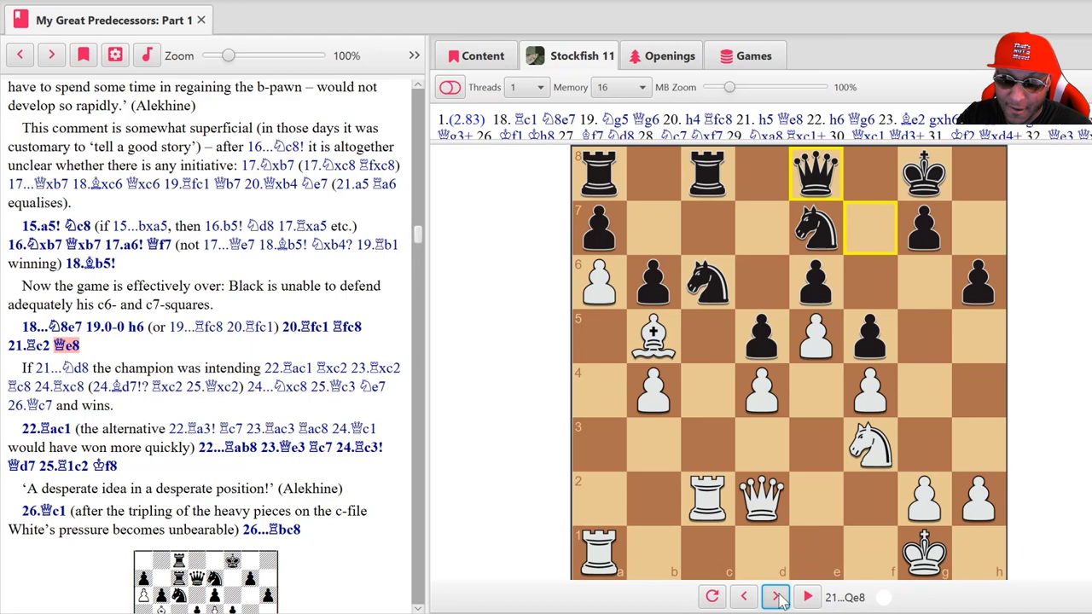
{"action": "left_click", "coordinate": [774, 597]}
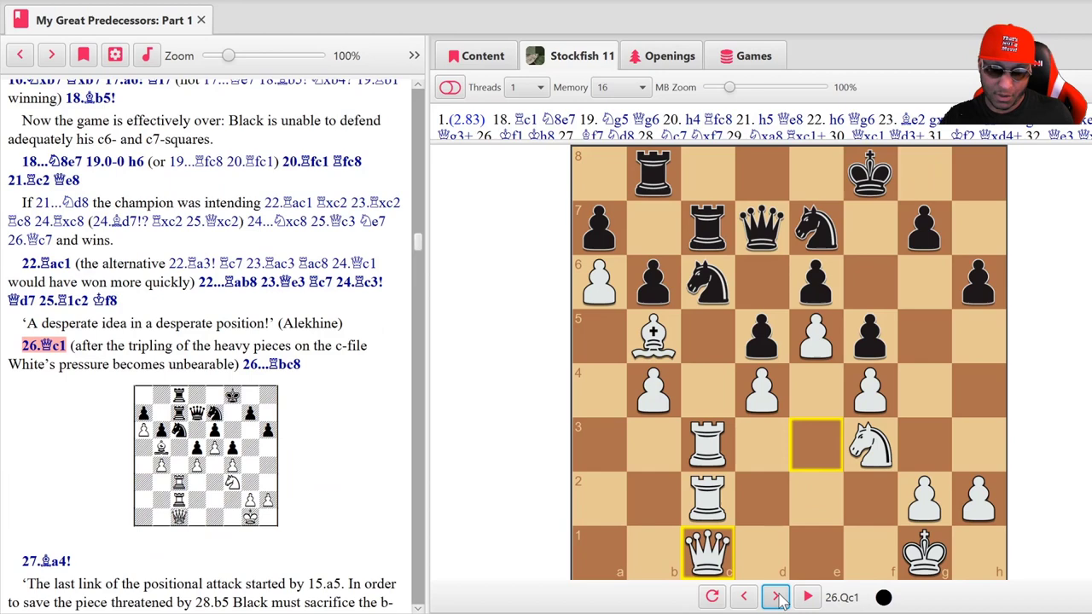
{"action": "left_click", "coordinate": [775, 597]}
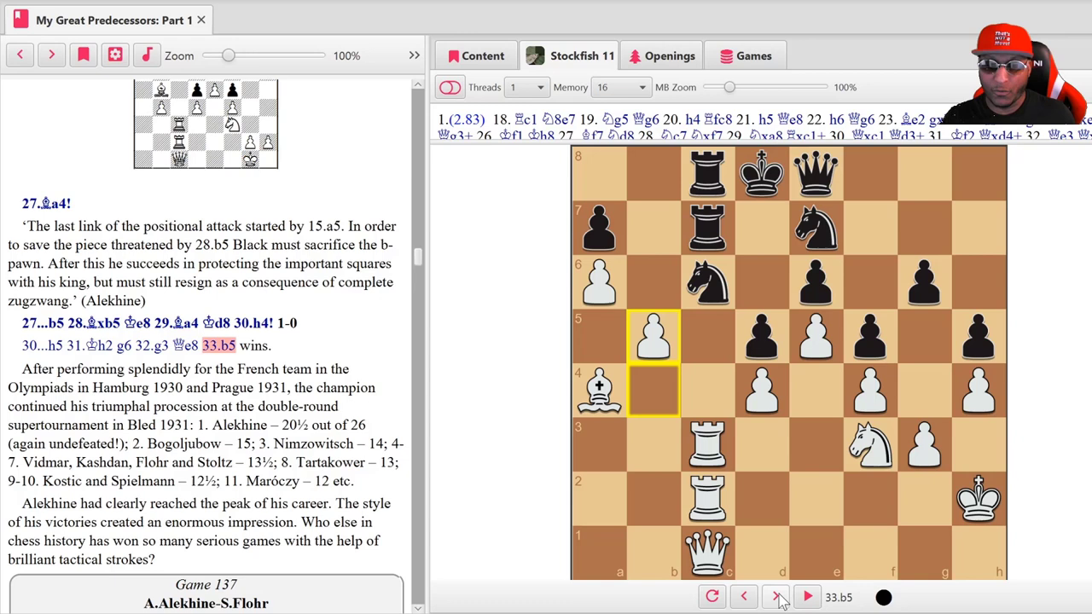